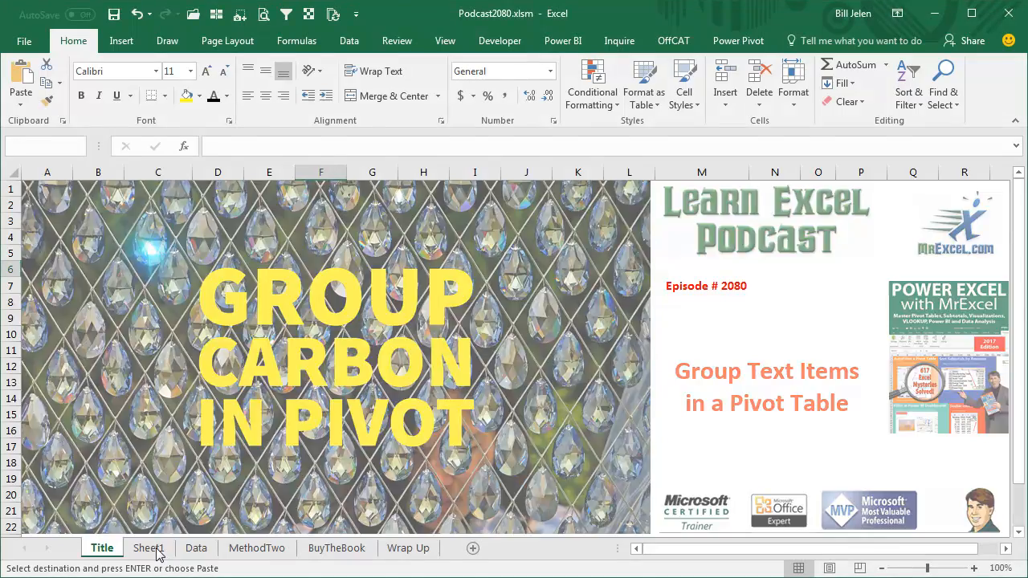
- Switch to the sheet showing the viewer's question about grouping carbon steel products
{"action": "left_click", "coordinate": [148, 547]}
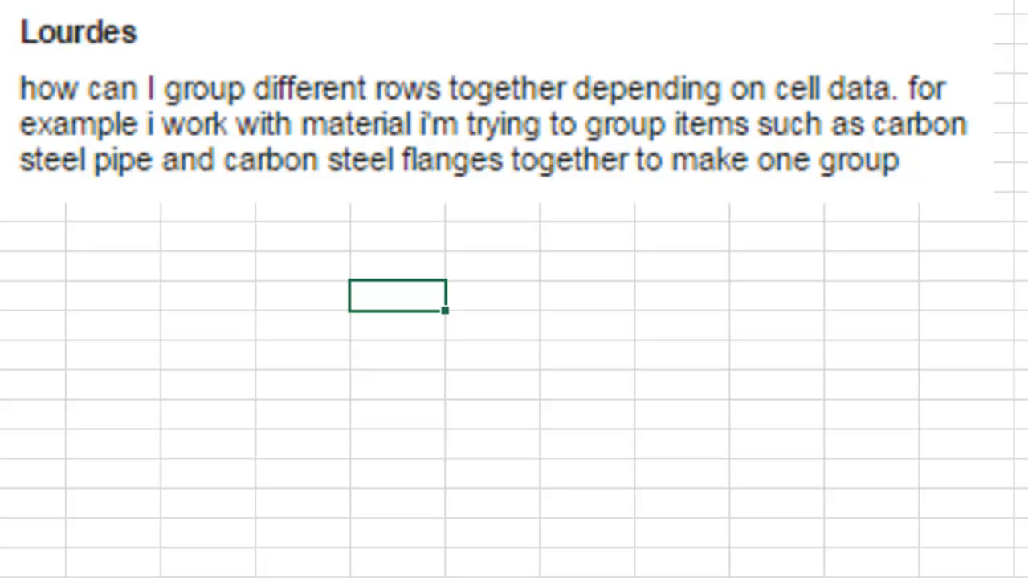
{"action": "mouse_move", "coordinate": [286, 305]}
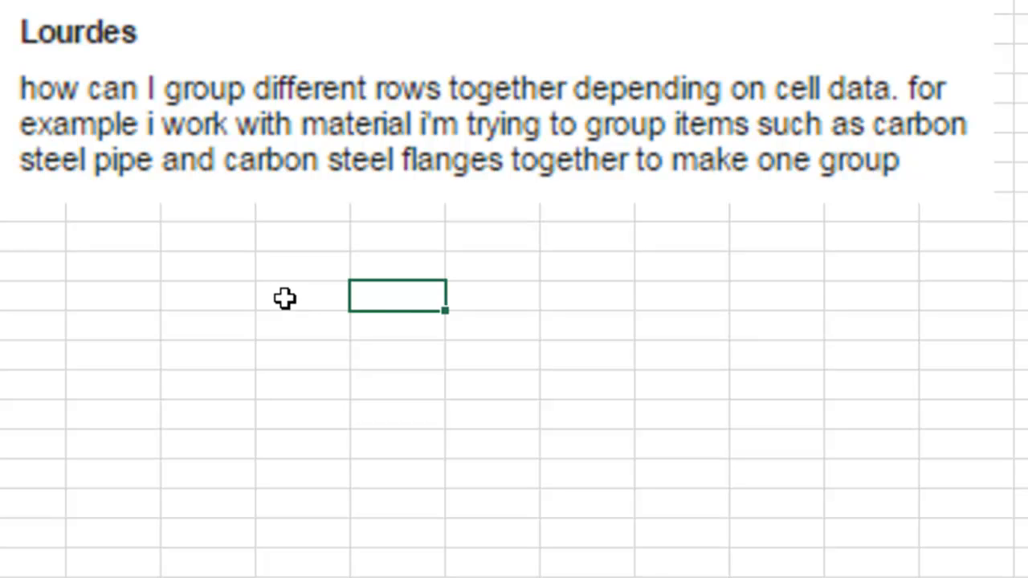
{"action": "mouse_move", "coordinate": [221, 305]}
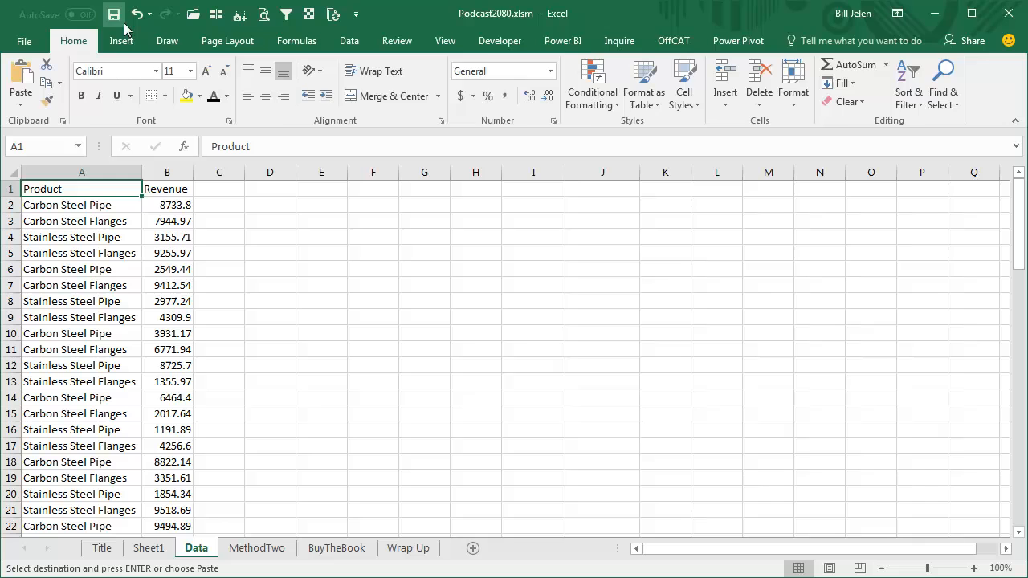
- Insert a pivot table at D2 on the Data sheet with Product and Revenue fields
{"action": "left_click", "coordinate": [29, 80]}
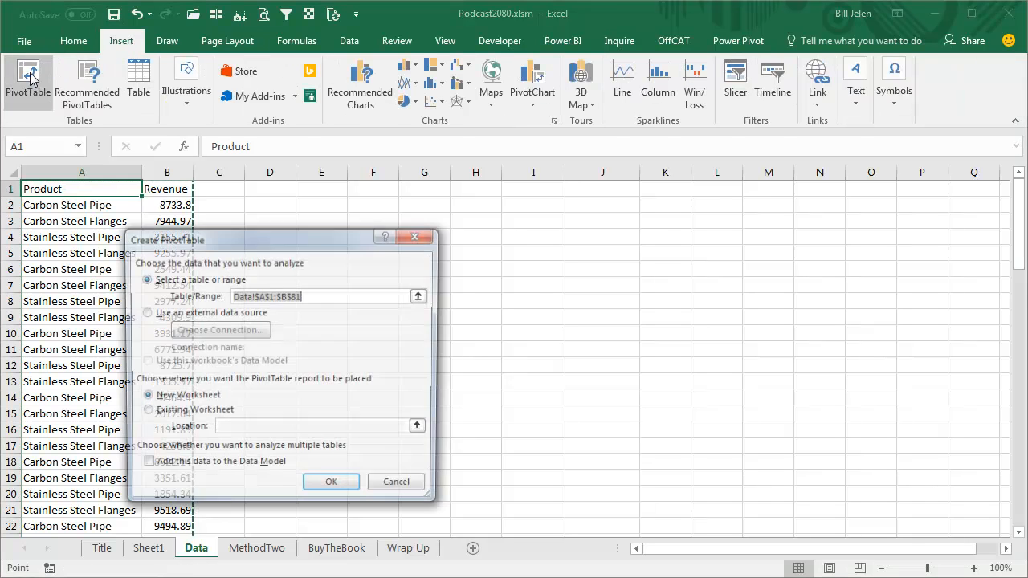
{"action": "left_click", "coordinate": [144, 411]}
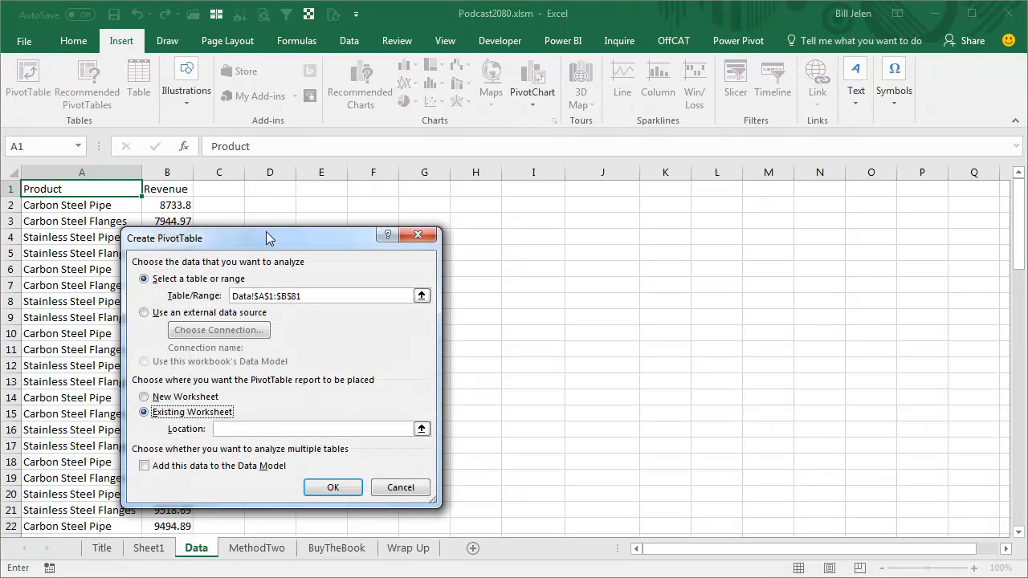
{"action": "left_click", "coordinate": [332, 488]}
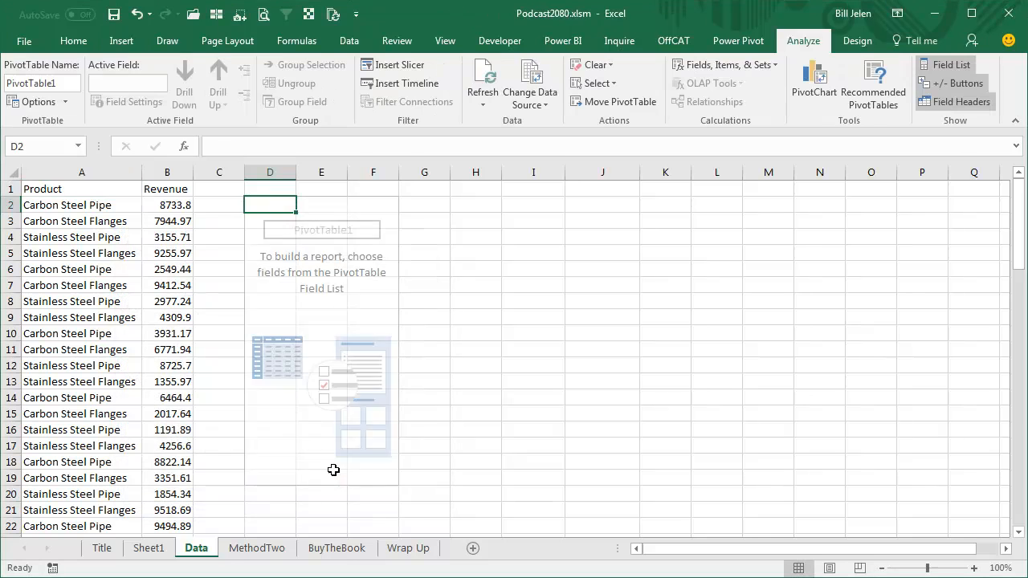
{"action": "left_click", "coordinate": [951, 64]}
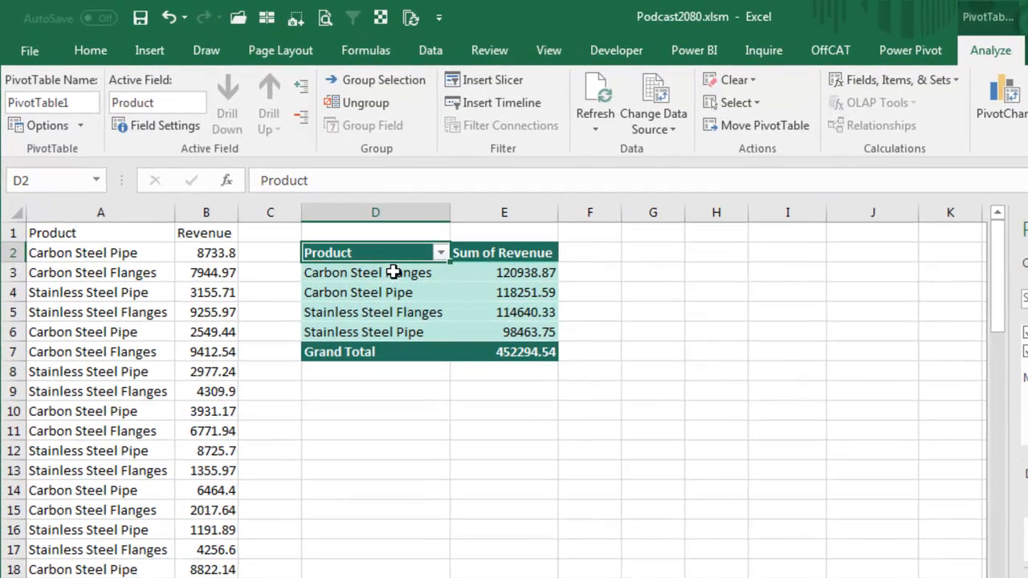
- Group Carbon Steel Flanges and Pipe as Group1, then select the two Stainless Steel items for Group2
{"action": "left_click", "coordinate": [366, 273]}
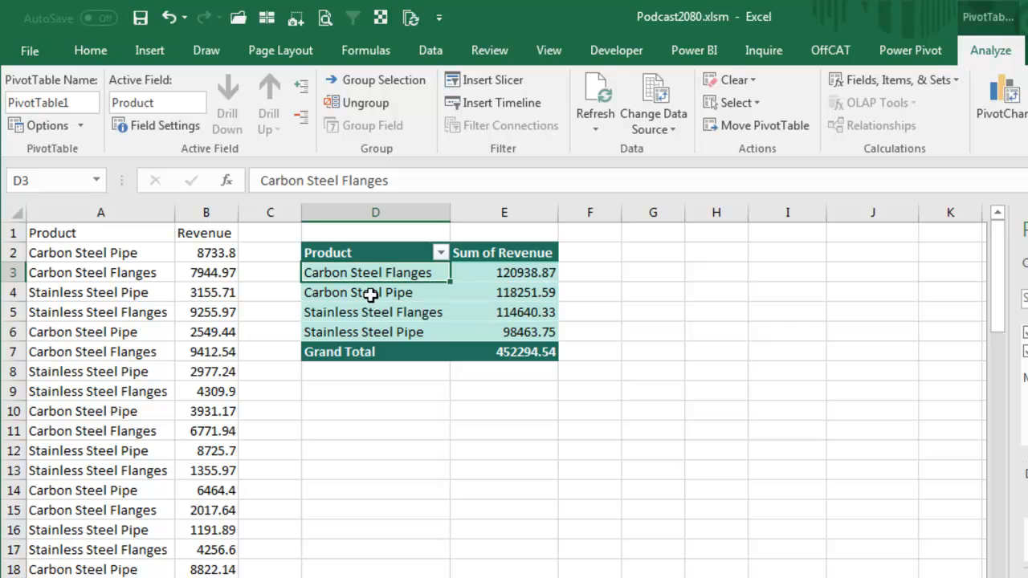
{"action": "left_click", "coordinate": [356, 292]}
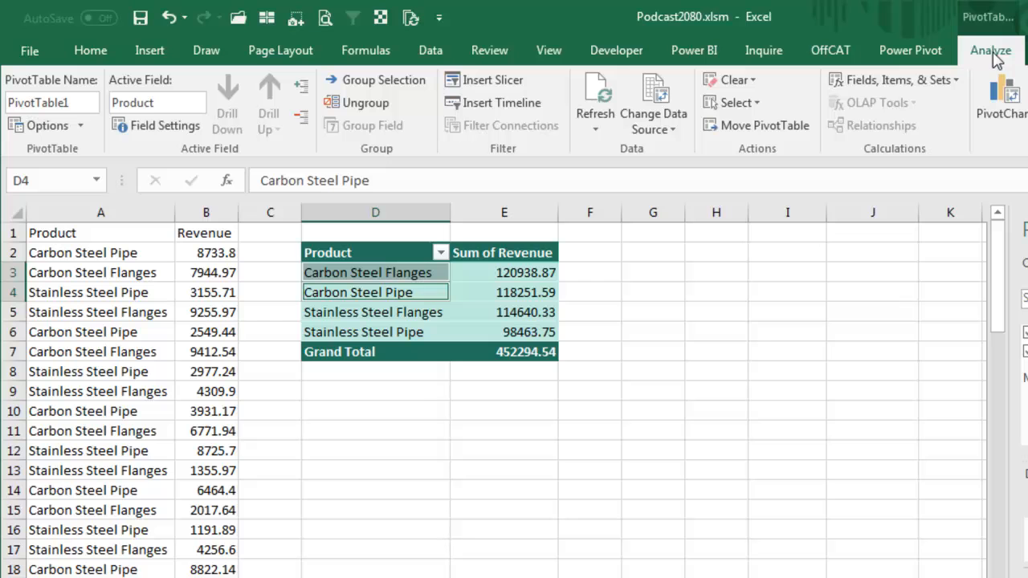
{"action": "mouse_move", "coordinate": [485, 80]}
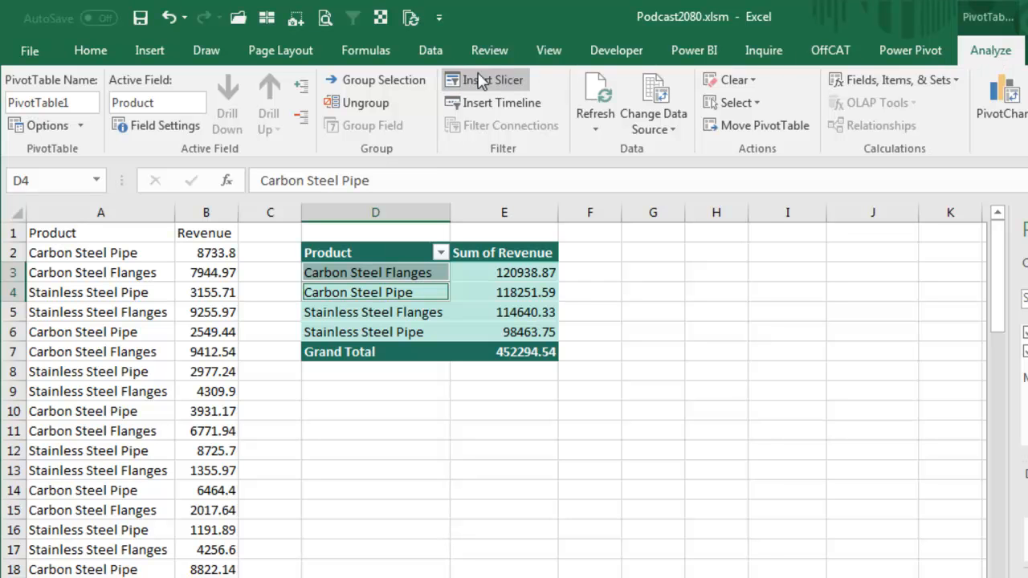
{"action": "left_click", "coordinate": [376, 81]}
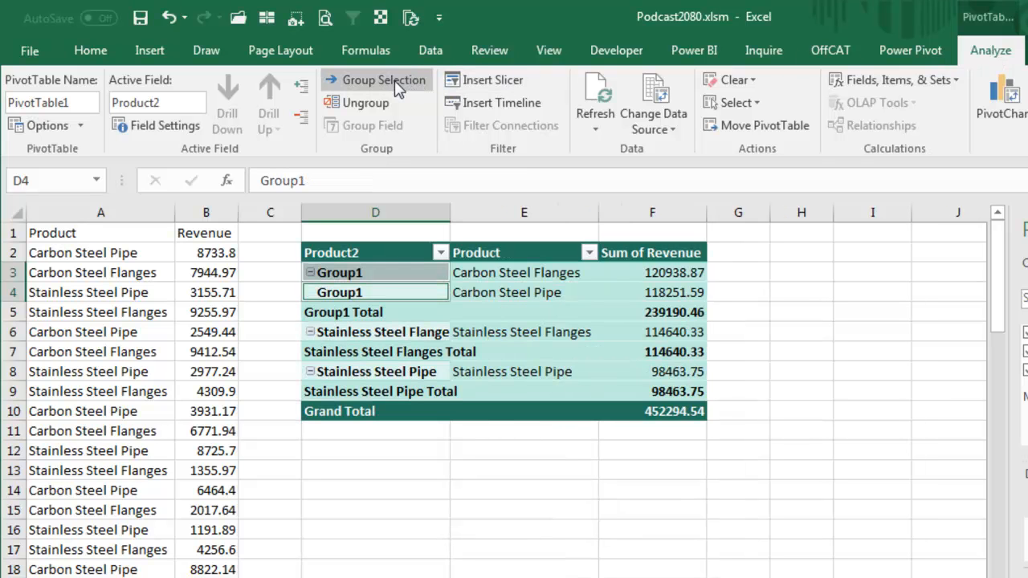
{"action": "mouse_move", "coordinate": [452, 338]}
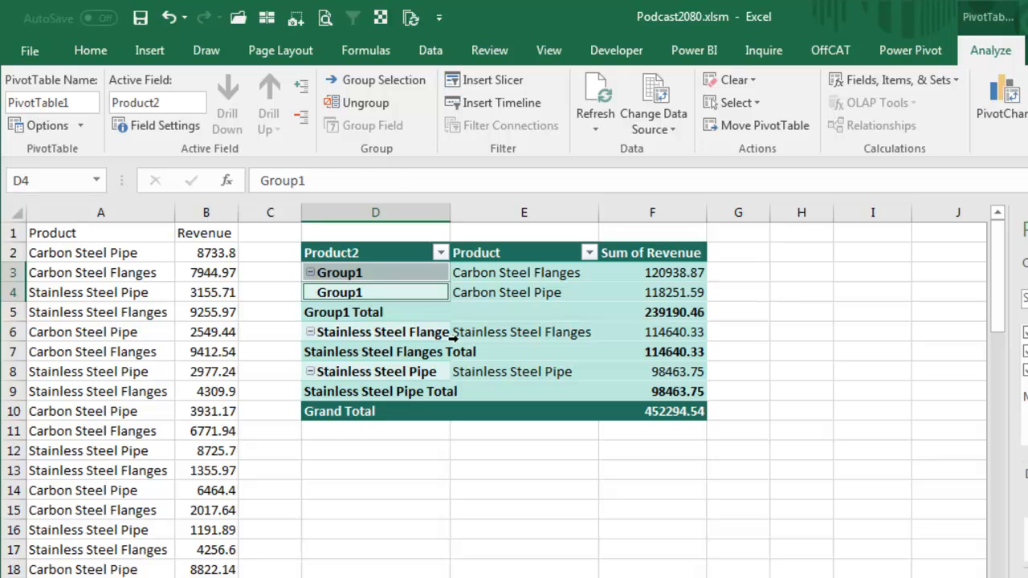
{"action": "left_click", "coordinate": [522, 331]}
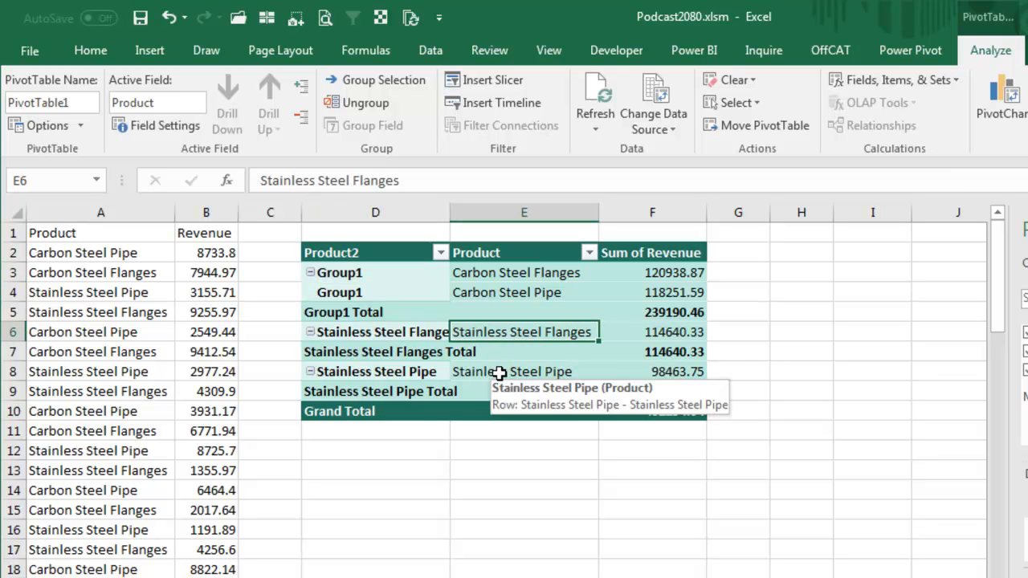
{"action": "left_click", "coordinate": [510, 370]}
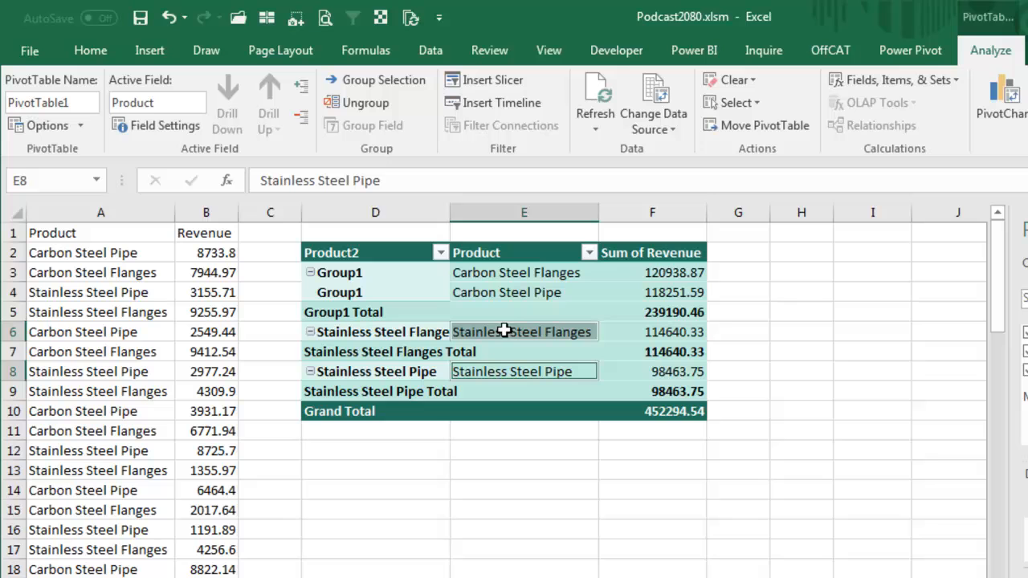
{"action": "mouse_move", "coordinate": [450, 299]}
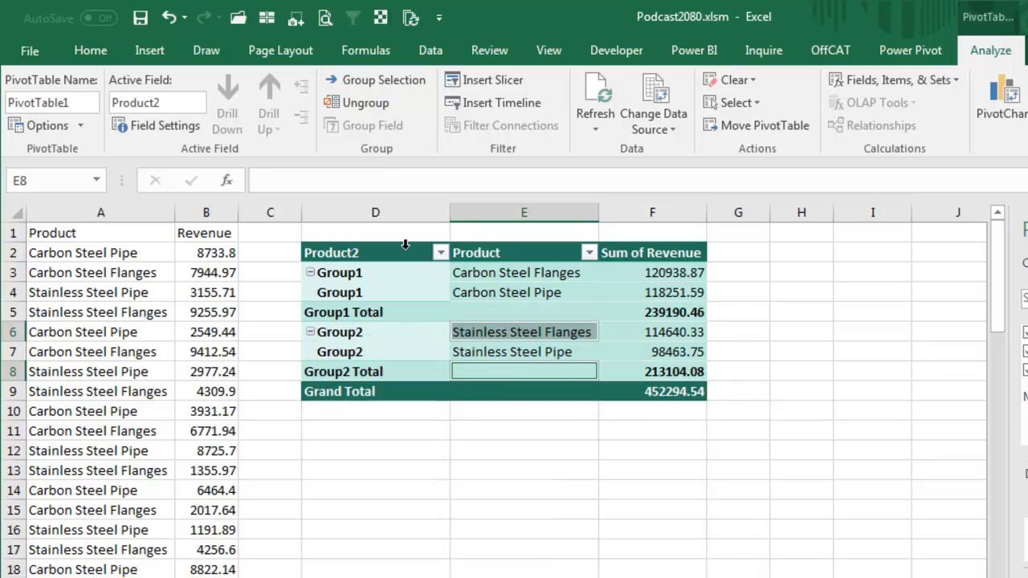
{"action": "mouse_move", "coordinate": [350, 340]}
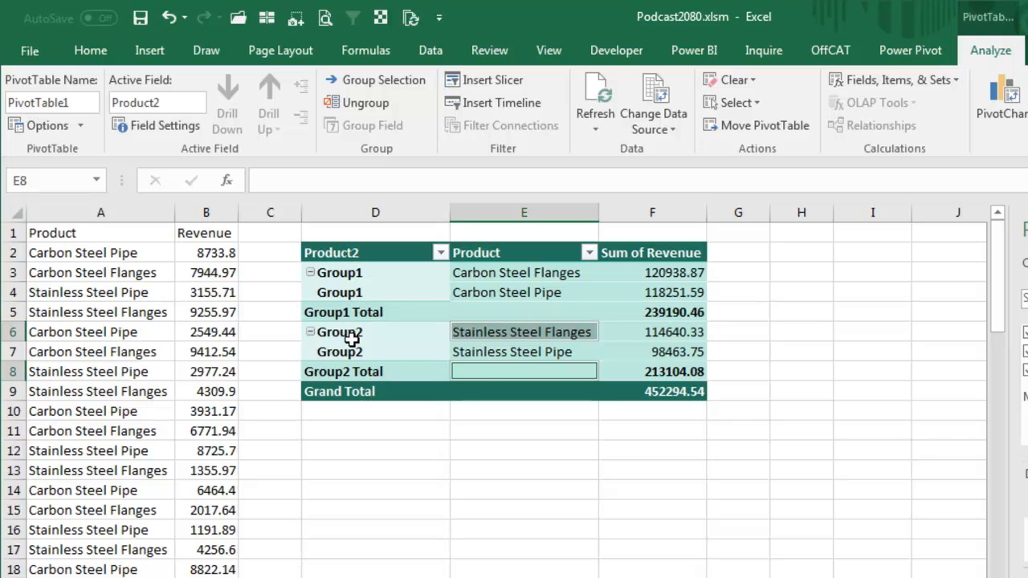
{"action": "mouse_move", "coordinate": [392, 338]}
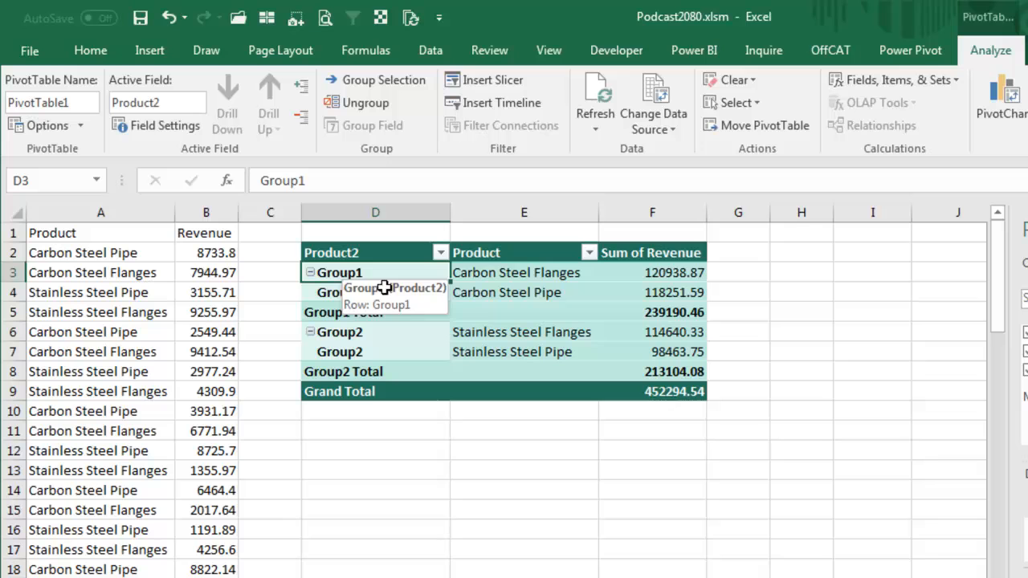
{"action": "mouse_move", "coordinate": [324, 508]}
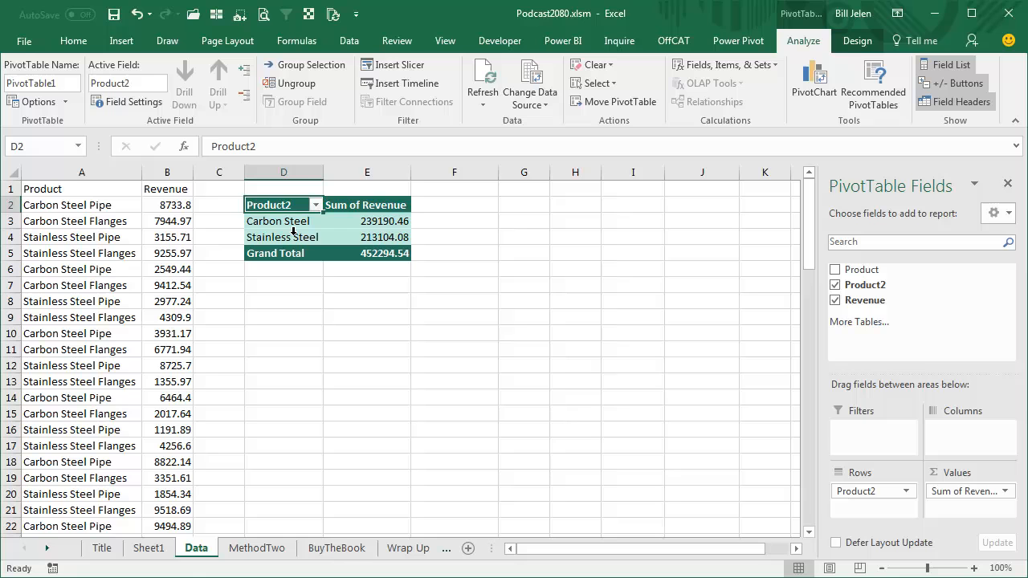
{"action": "mouse_move", "coordinate": [396, 390]}
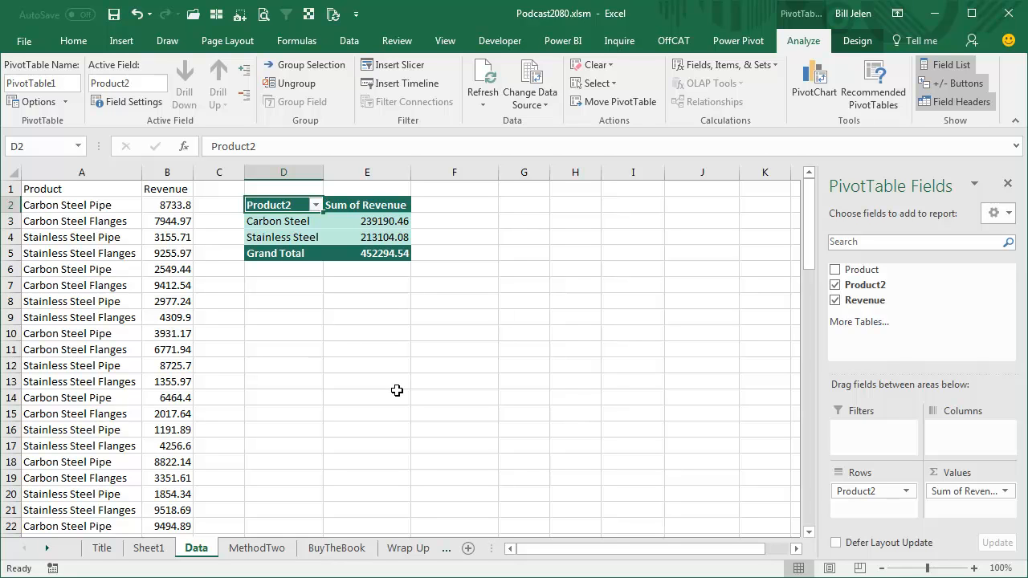
{"action": "mouse_move", "coordinate": [356, 447]}
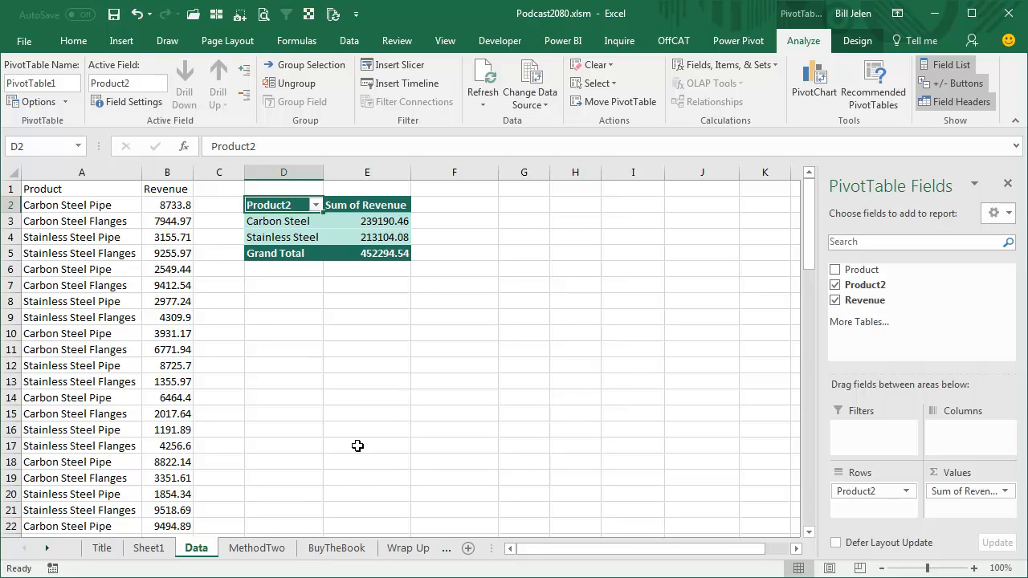
{"action": "mouse_move", "coordinate": [257, 547]}
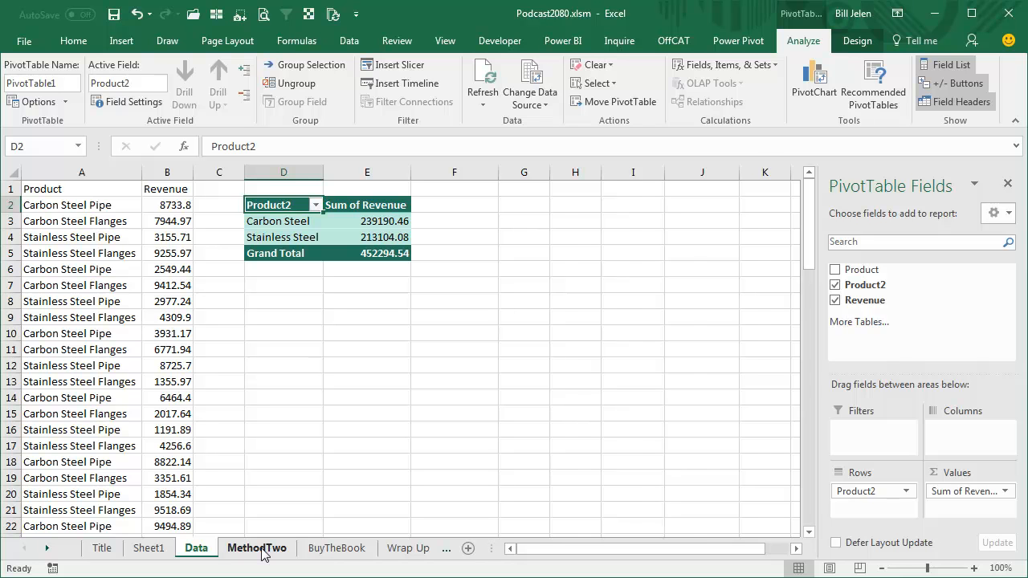
- On the MethodTwo sheet, copy the Product column for pasting at F1
{"action": "left_click", "coordinate": [257, 547]}
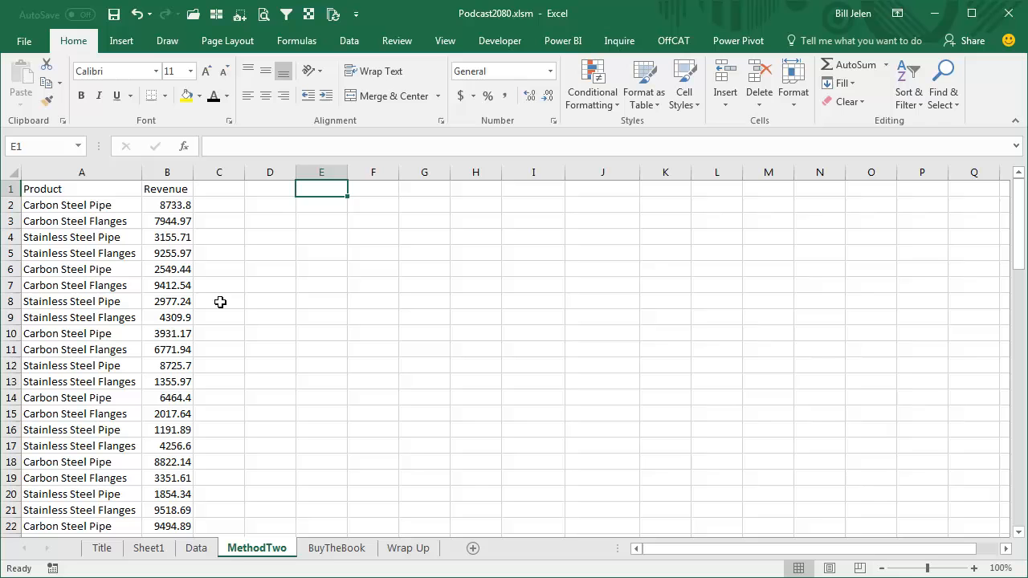
{"action": "left_click", "coordinate": [80, 189]}
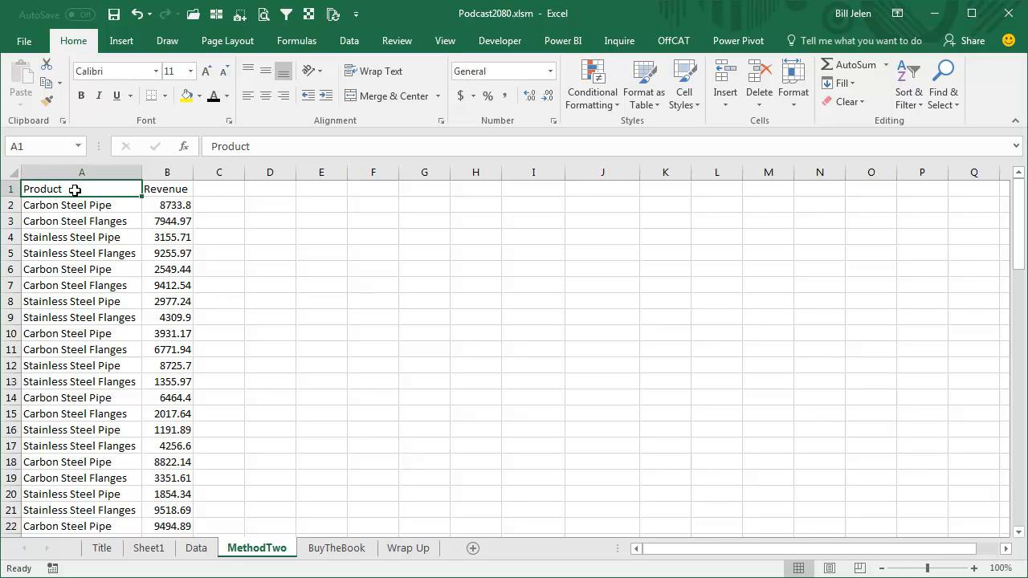
{"action": "key", "text": "ctrl+c"}
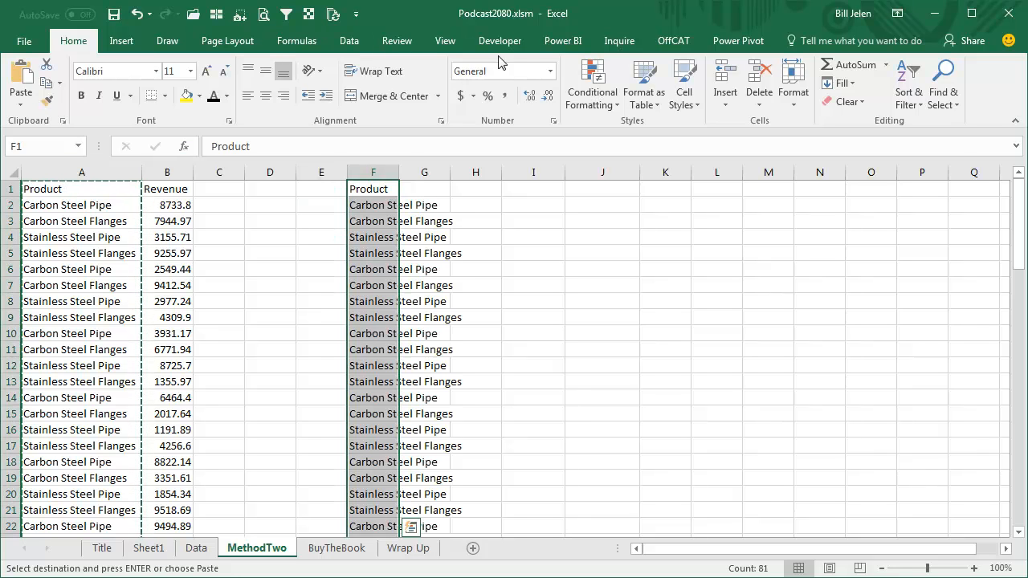
- Remove duplicates from column F, leaving the four unique product names
{"action": "left_click", "coordinate": [348, 42]}
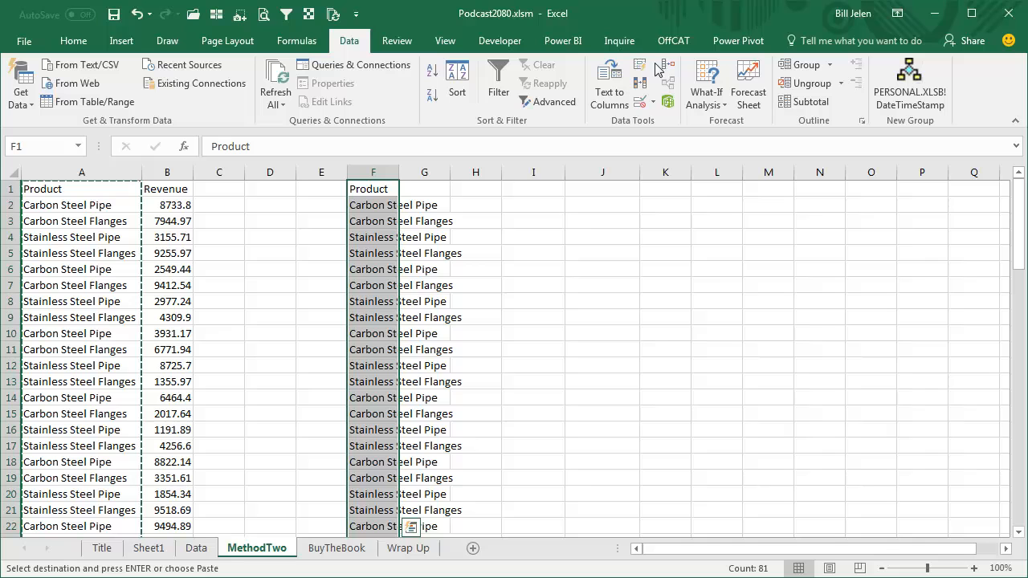
{"action": "left_click", "coordinate": [646, 77]}
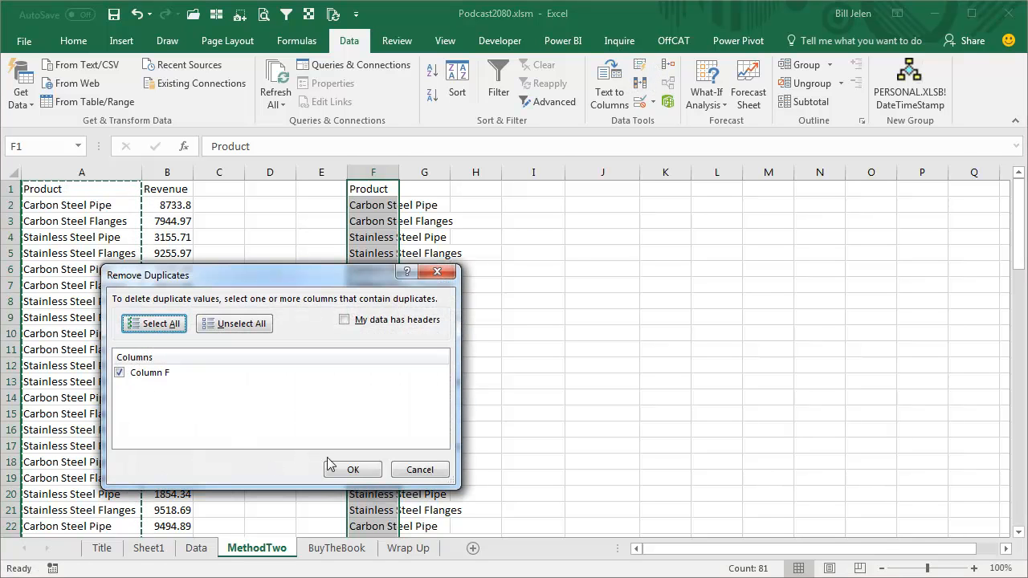
{"action": "left_click", "coordinate": [353, 469]}
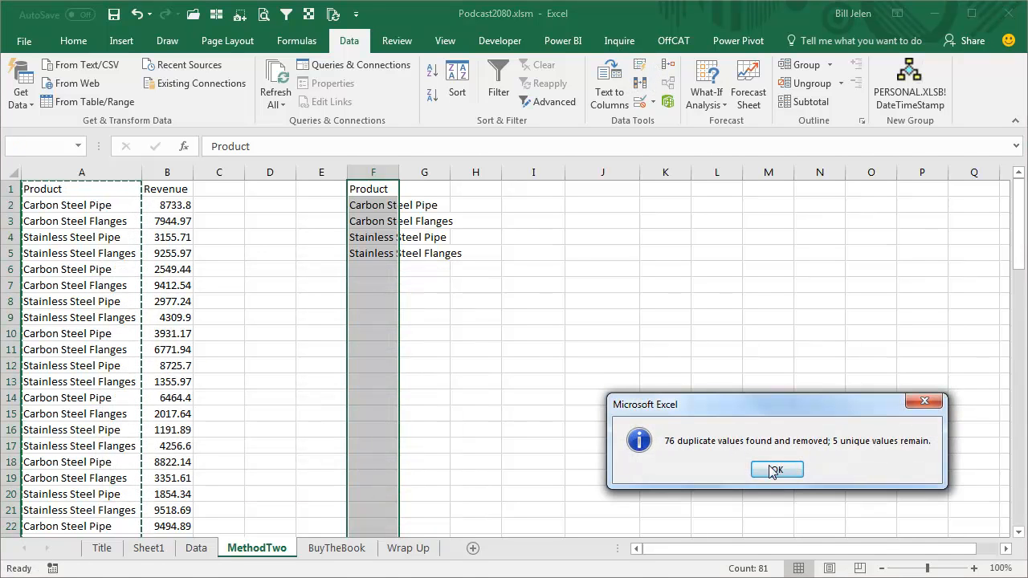
{"action": "left_click", "coordinate": [775, 469]}
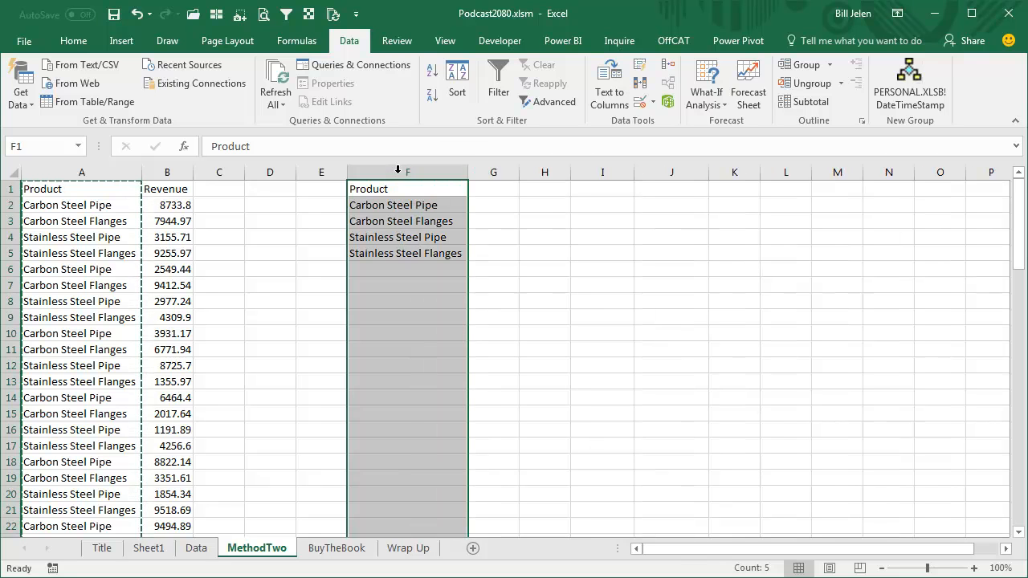
- Add a Category heading in G1 tagging products Carbon or Stainless, then start a table from A1
{"action": "type", "text": "Category"}
{"action": "left_click", "coordinate": [493, 220]}
{"action": "type", "text": "Carbon"}
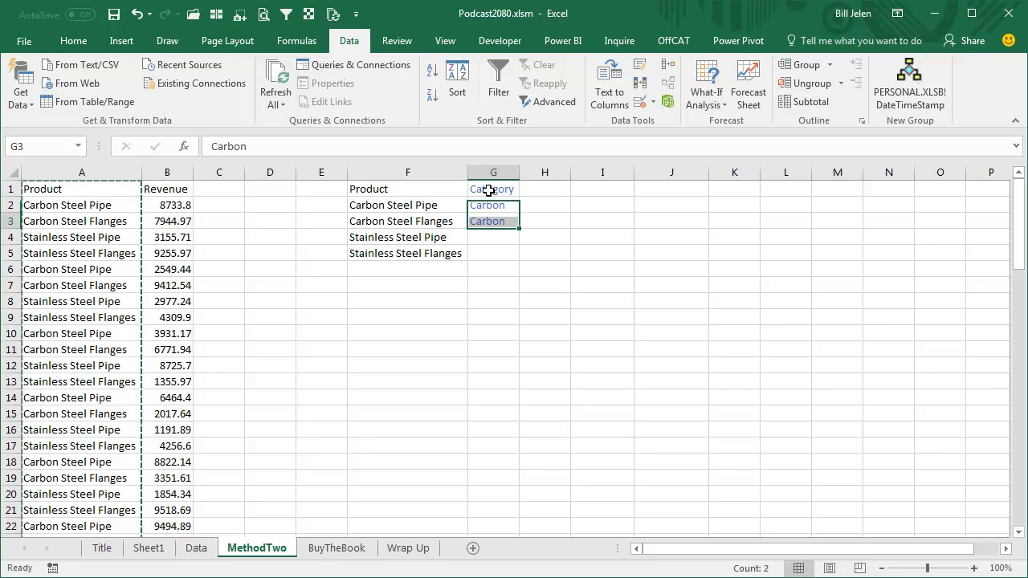
{"action": "type", "text": "Stainless"}
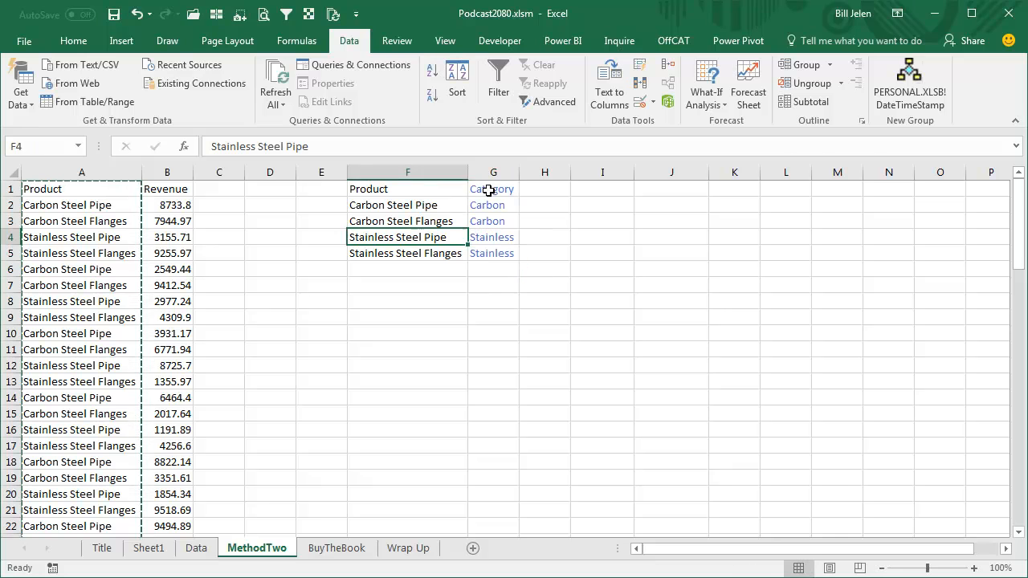
{"action": "left_click", "coordinate": [80, 190]}
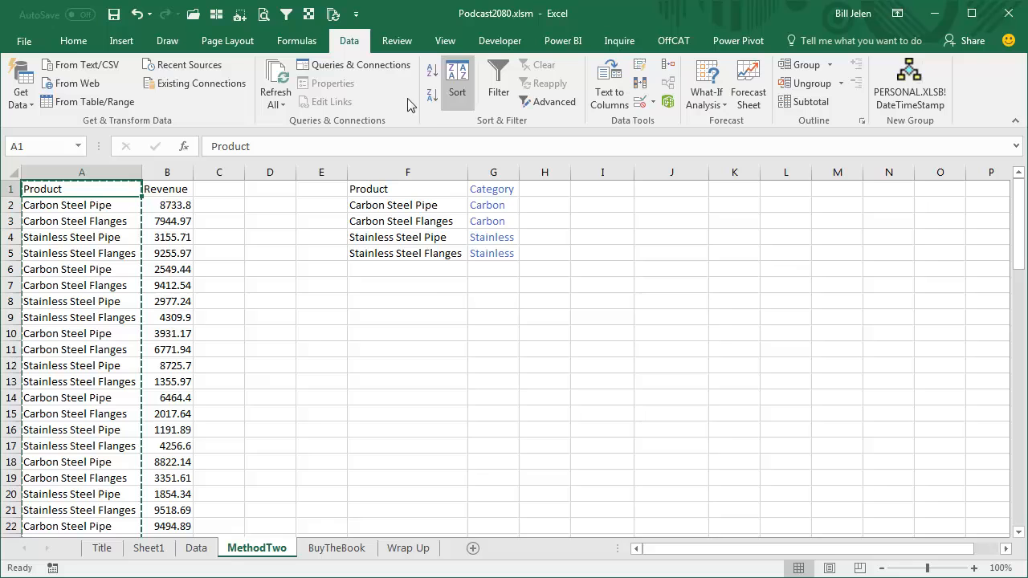
{"action": "key", "text": "ctrl+t"}
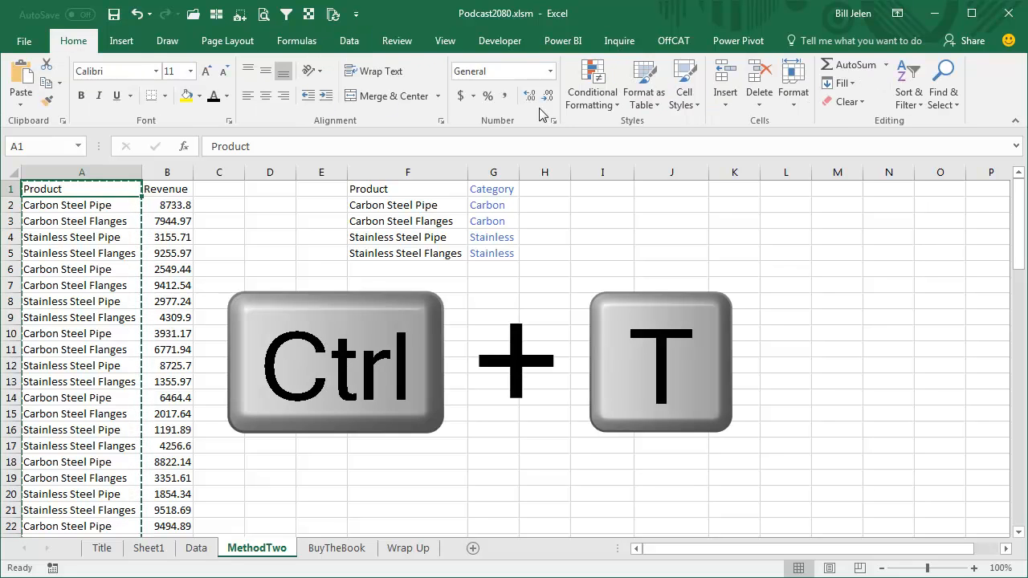
{"action": "mouse_move", "coordinate": [642, 84]}
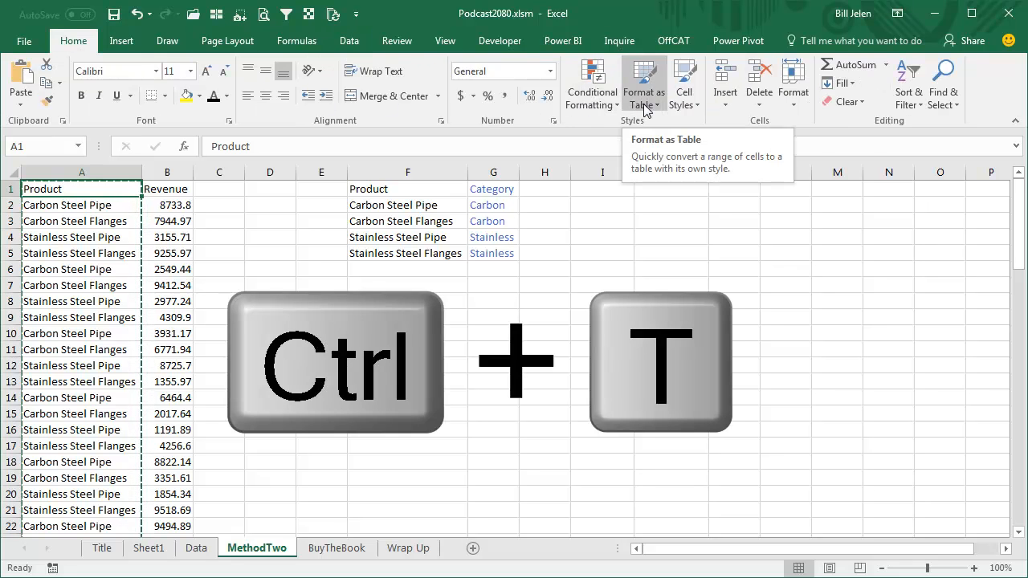
- Confirm the revenue data and the product-category list as Excel tables with headers
{"action": "key", "text": "ctrl+t"}
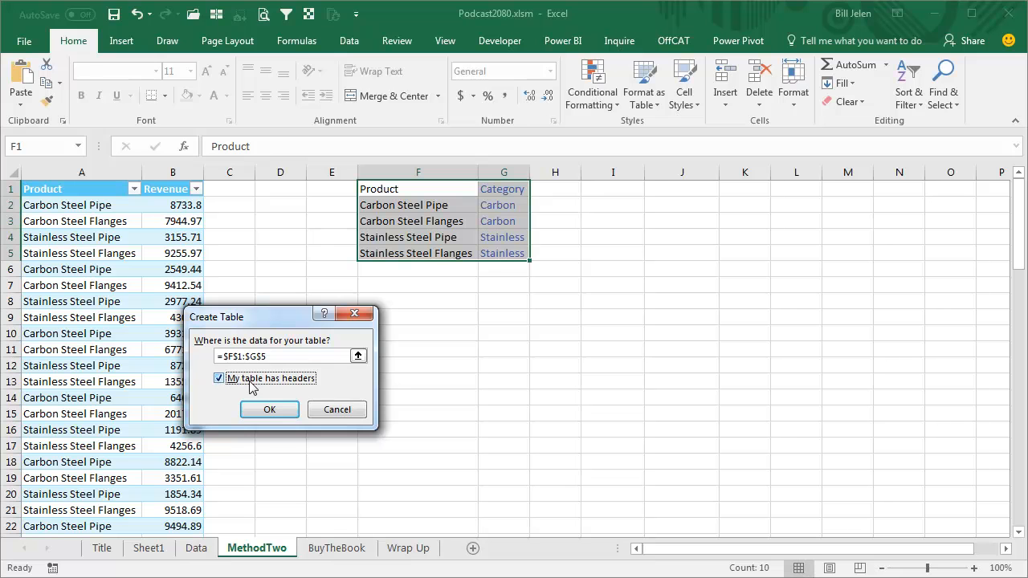
{"action": "left_click", "coordinate": [270, 410]}
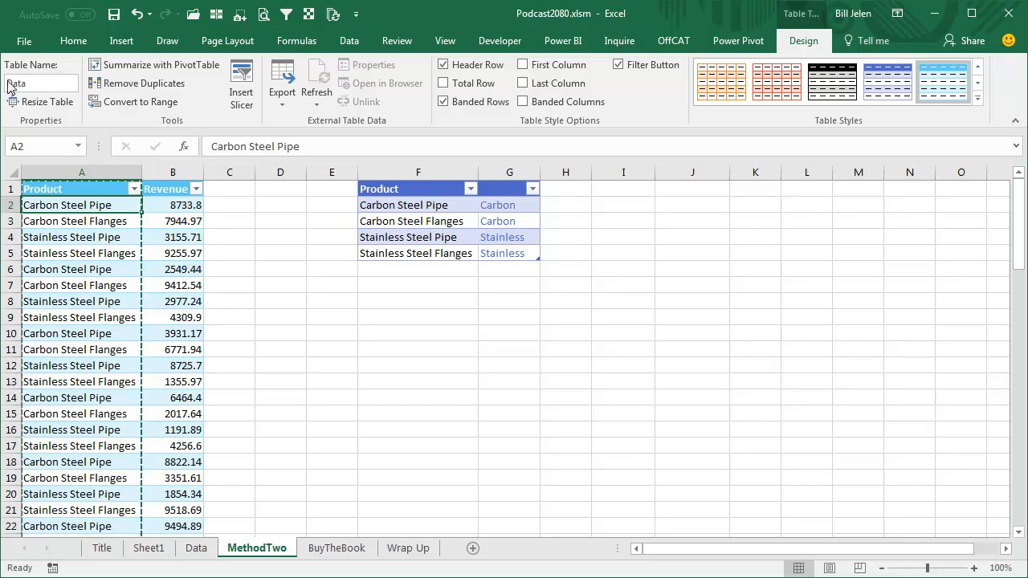
- Name the product-category table Lookup and return to a cell in the revenue table
{"action": "left_click", "coordinate": [418, 205]}
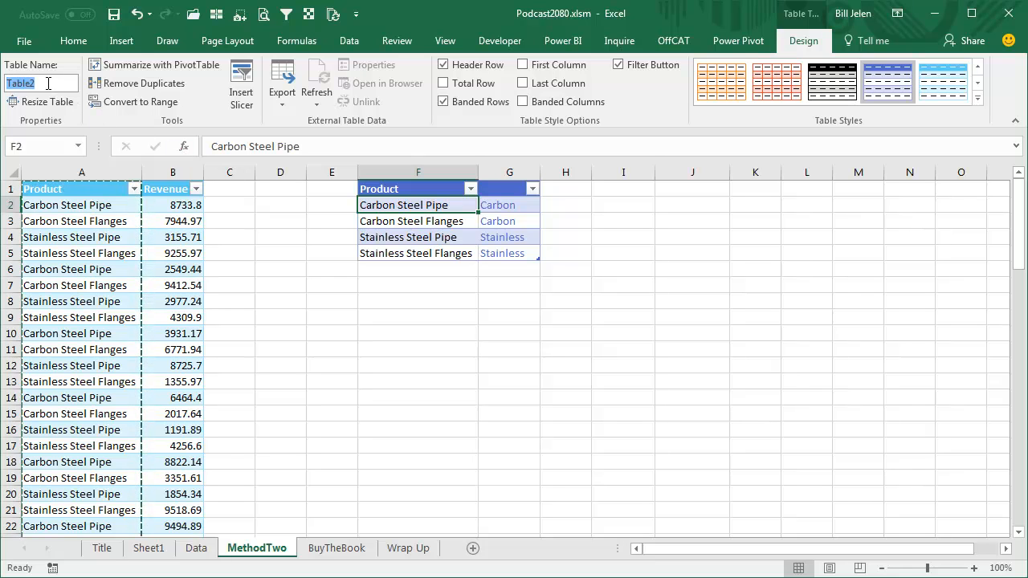
{"action": "type", "text": "Lookup"}
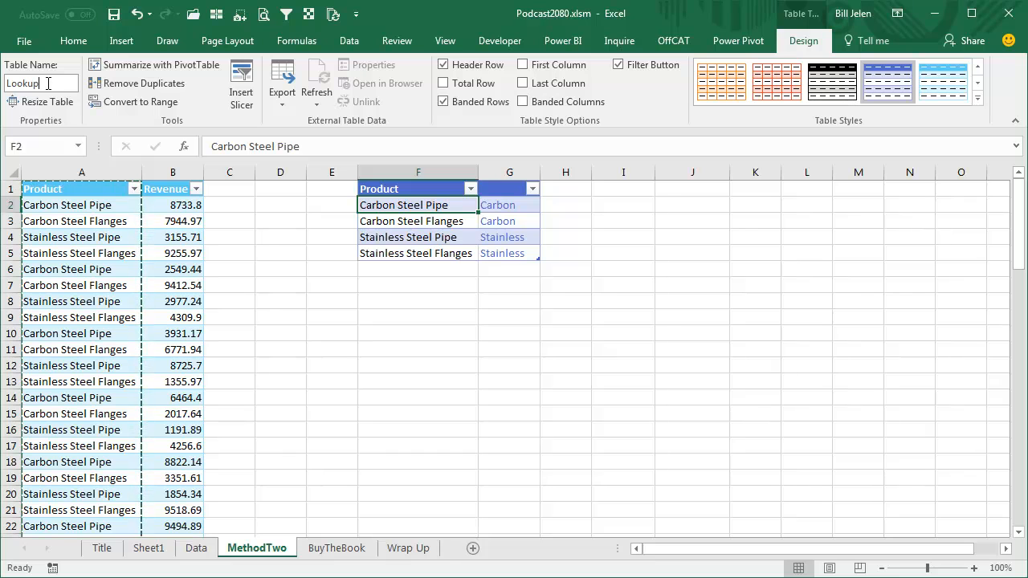
{"action": "left_click", "coordinate": [509, 190]}
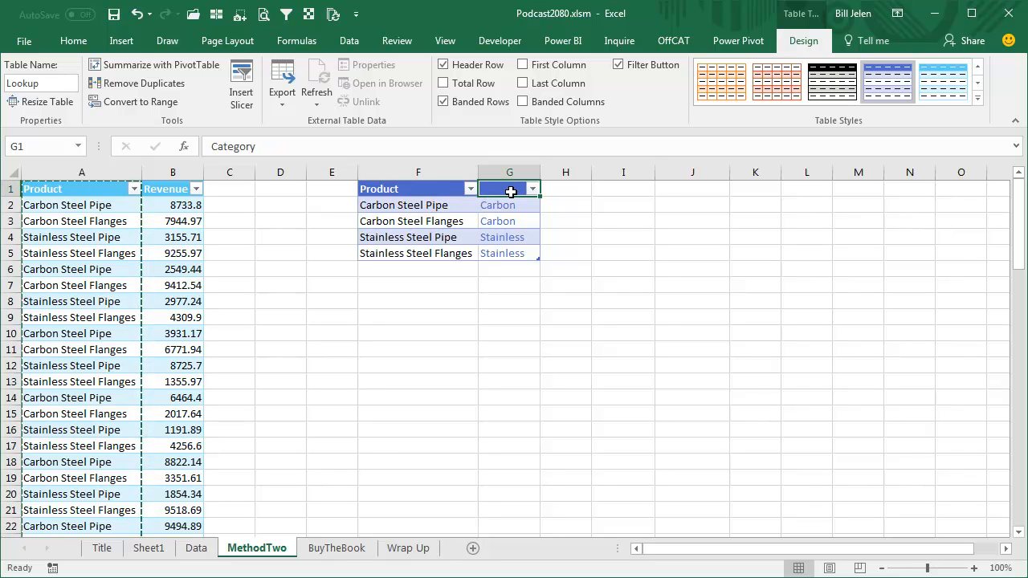
{"action": "mouse_move", "coordinate": [448, 187]}
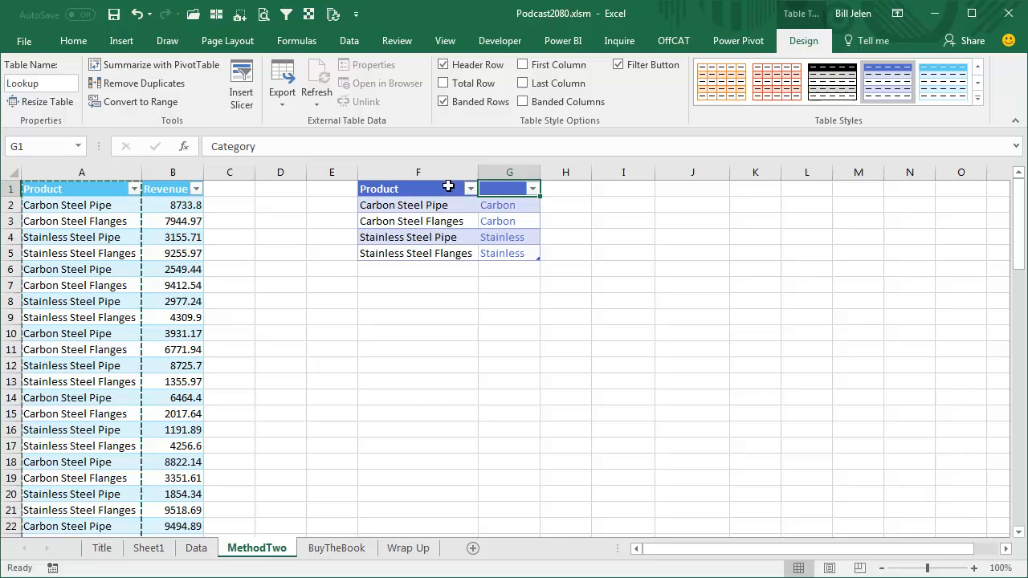
{"action": "mouse_move", "coordinate": [382, 186]}
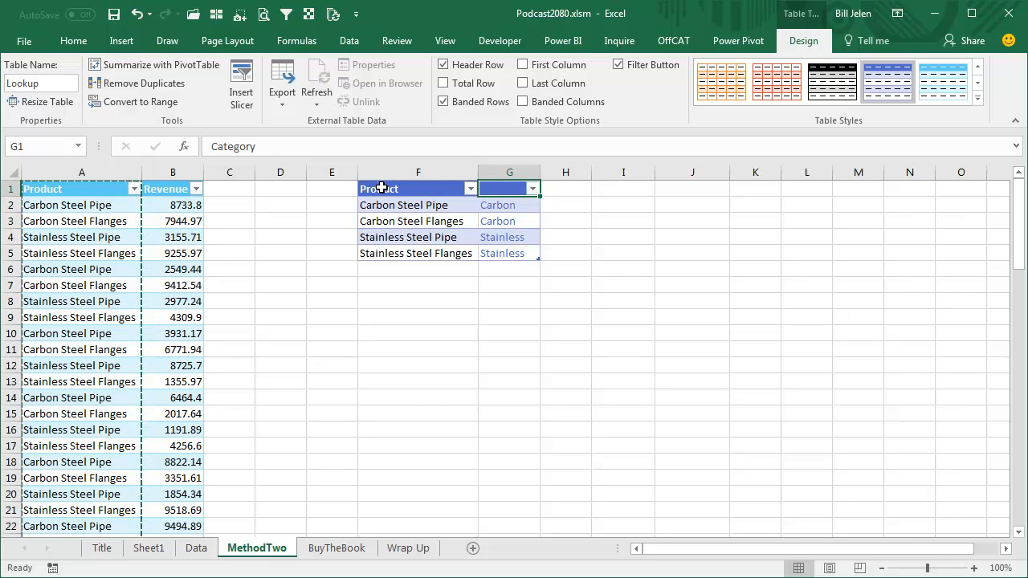
{"action": "left_click", "coordinate": [73, 40]}
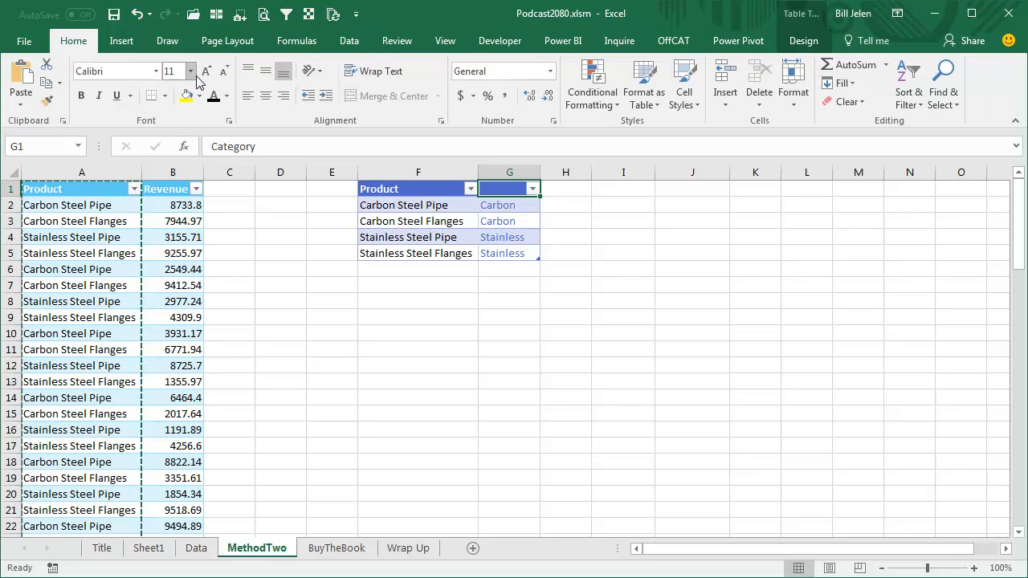
{"action": "left_click", "coordinate": [223, 96]}
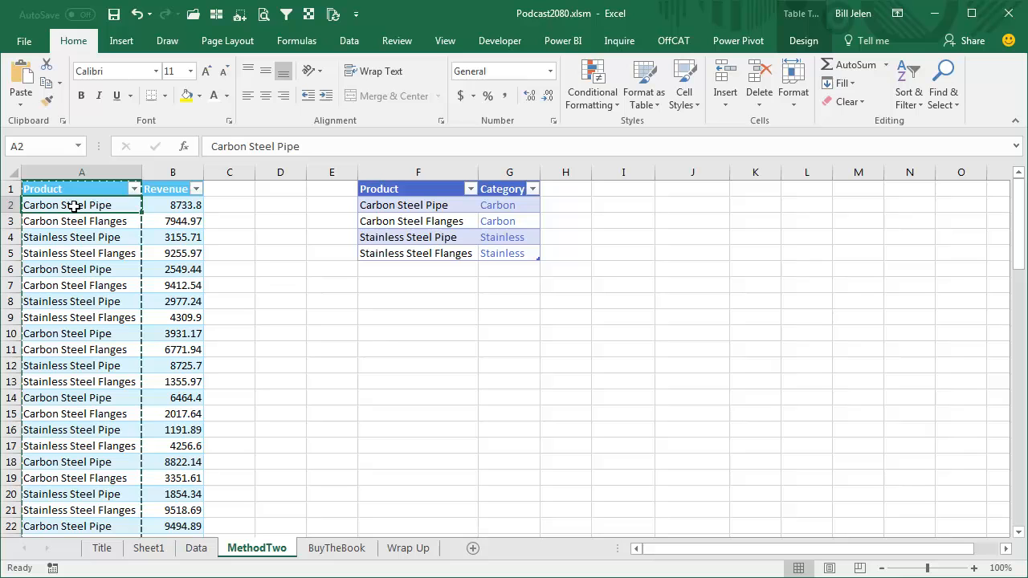
- Insert a data-model pivot table from the Data table at I3 on the existing sheet
{"action": "left_click", "coordinate": [122, 41]}
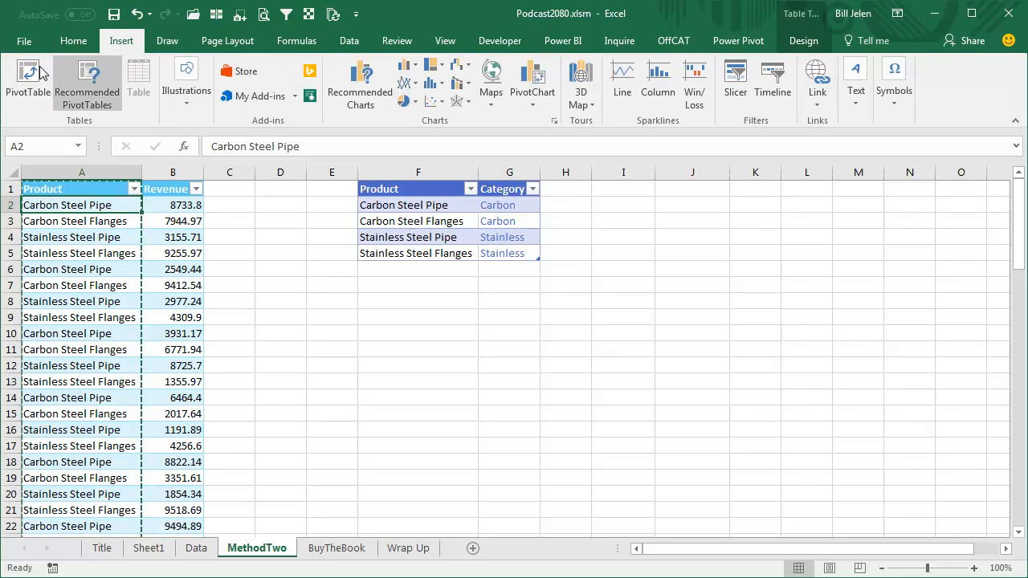
{"action": "left_click", "coordinate": [27, 77]}
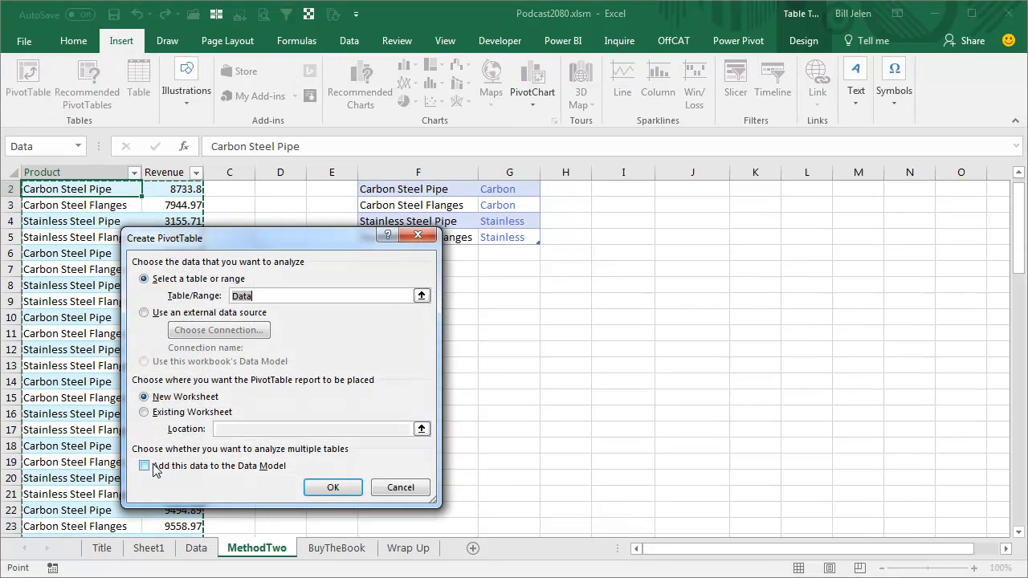
{"action": "left_click", "coordinate": [145, 466]}
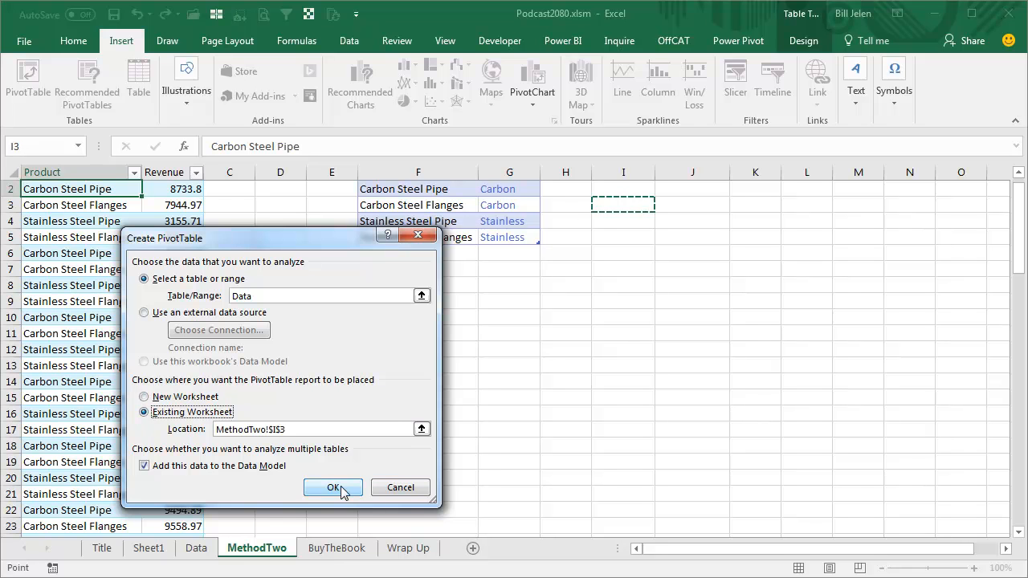
{"action": "left_click", "coordinate": [332, 488]}
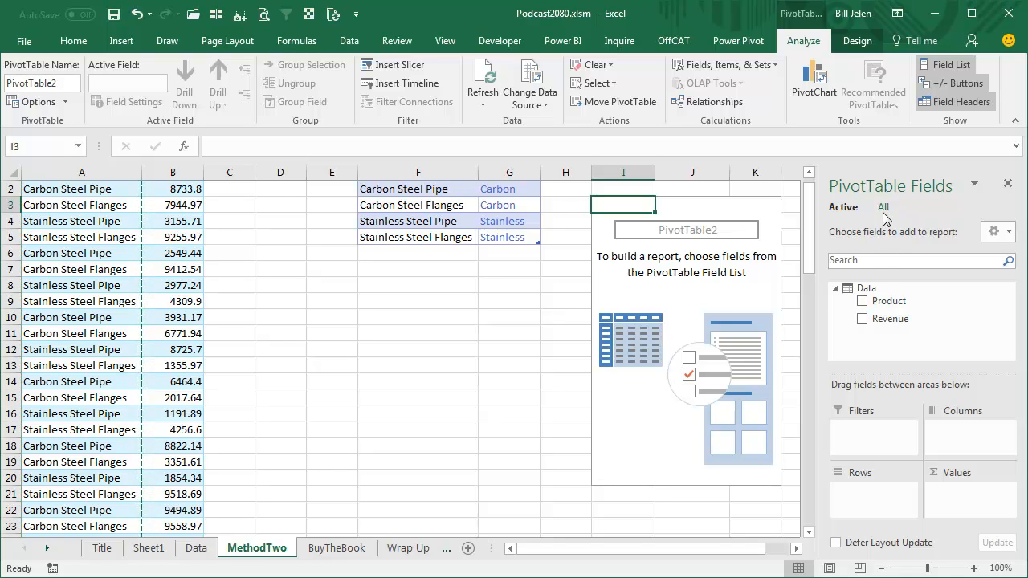
- Sum Revenue in Values and put Category from the Lookup table in Rows
{"action": "left_click_drag", "start_coordinate": [888, 318], "coordinate": [963, 488]}
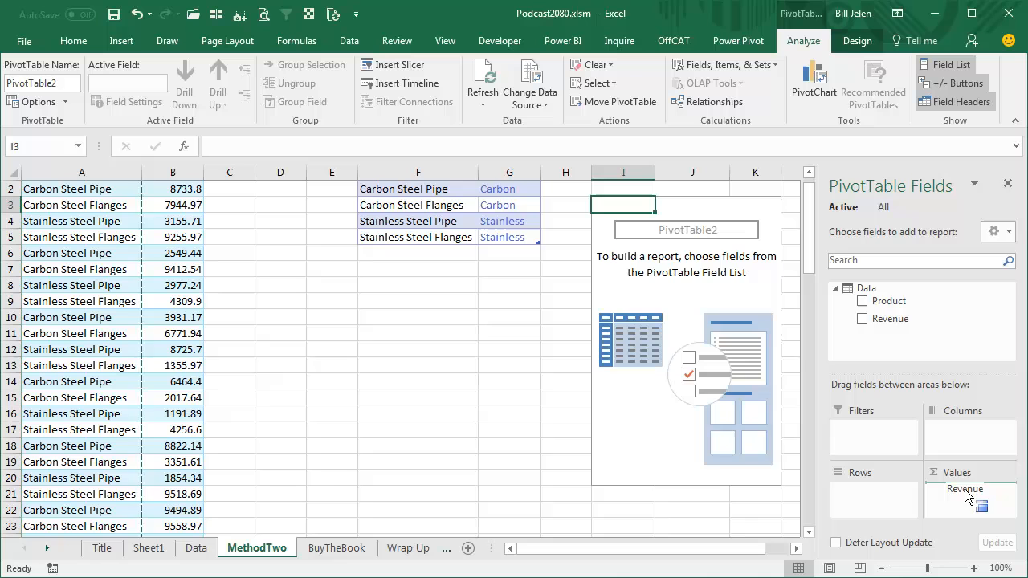
{"action": "left_click", "coordinate": [862, 318]}
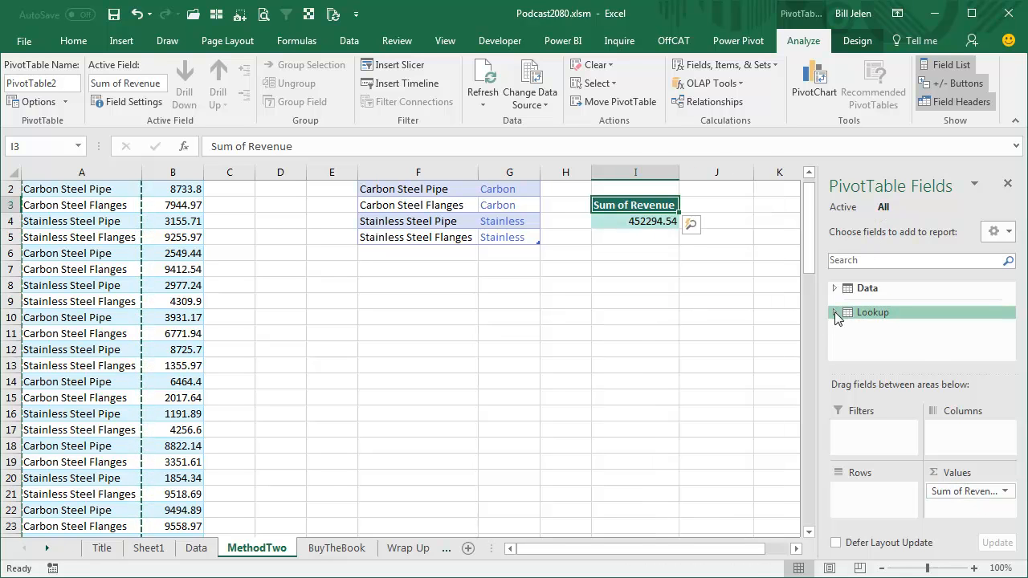
{"action": "left_click", "coordinate": [835, 312]}
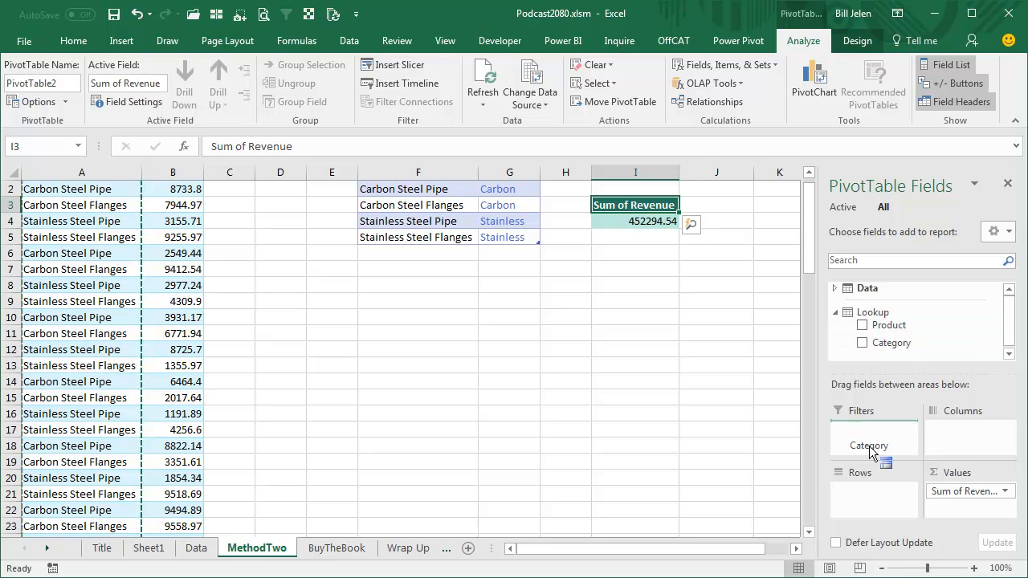
{"action": "left_click_drag", "start_coordinate": [869, 446], "coordinate": [868, 491]}
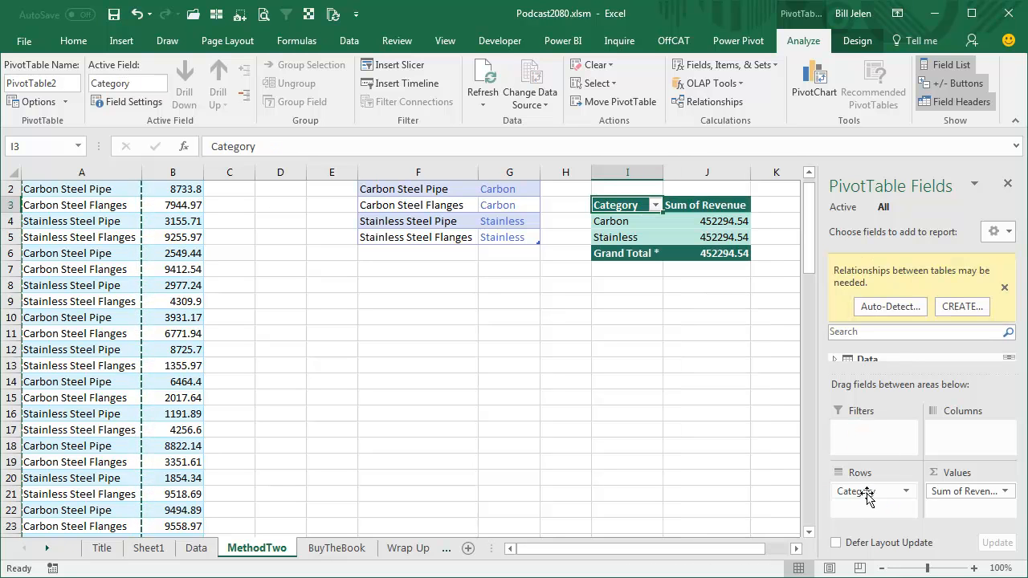
{"action": "mouse_move", "coordinate": [835, 315]}
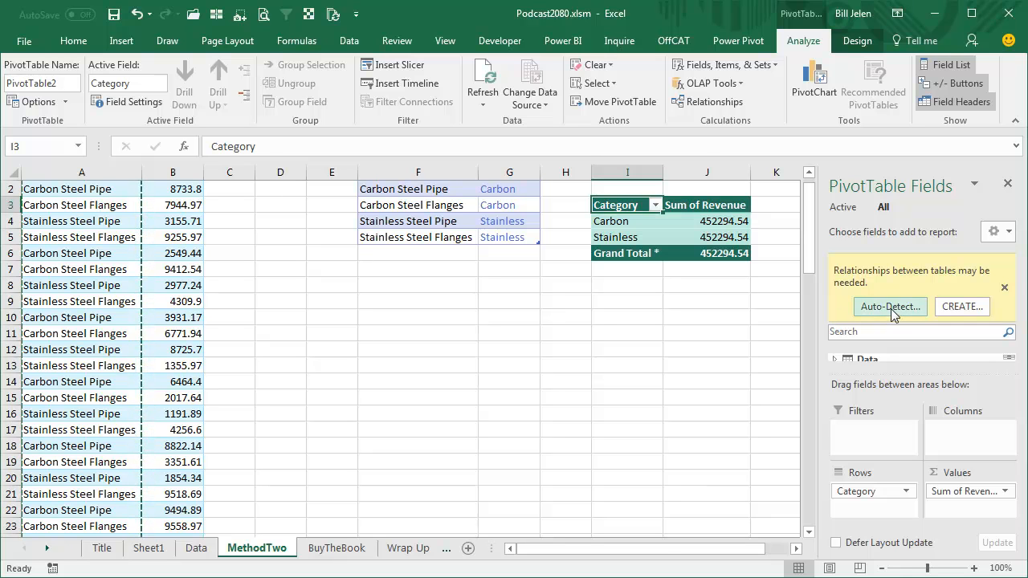
{"action": "mouse_move", "coordinate": [960, 313]}
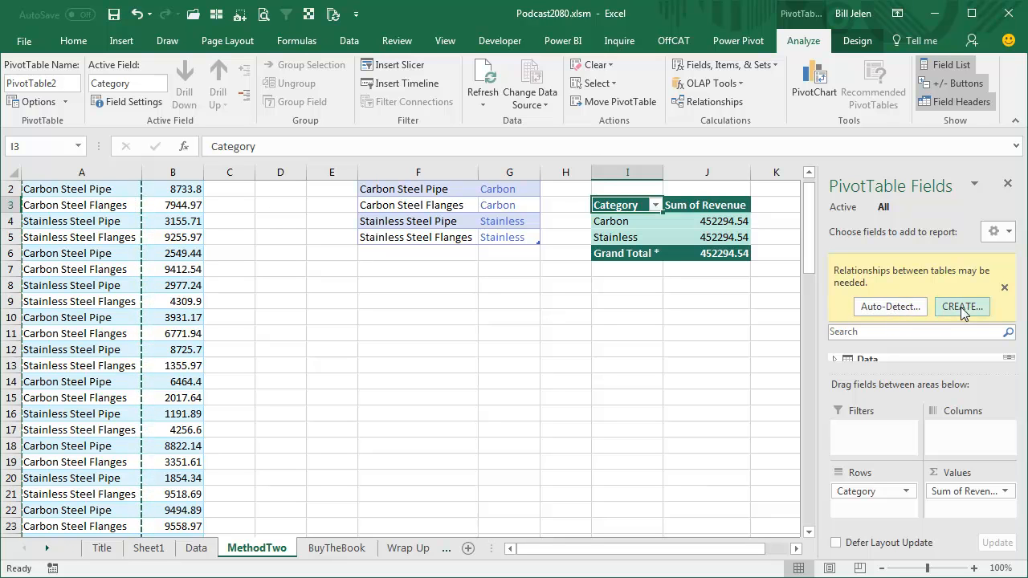
- Create a relationship from Data Product to Lookup Product so Carbon and Stainless show their own totals
{"action": "left_click", "coordinate": [962, 305]}
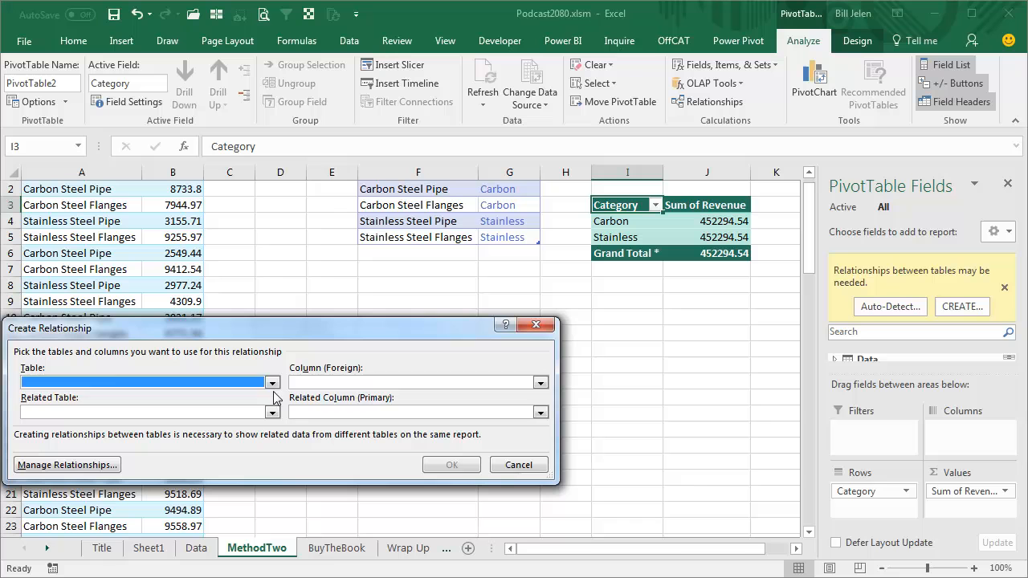
{"action": "left_click", "coordinate": [271, 382]}
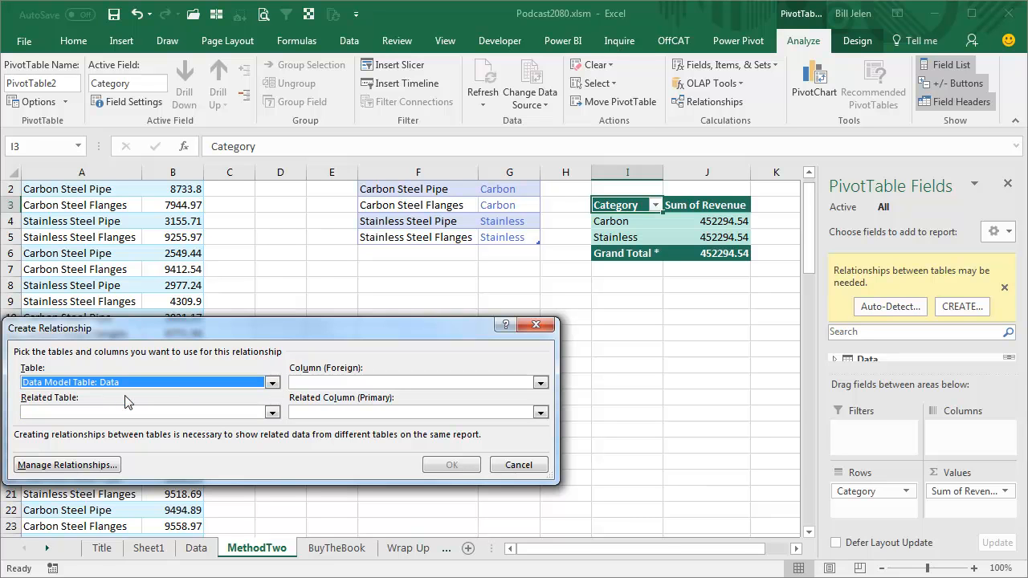
{"action": "left_click", "coordinate": [539, 382]}
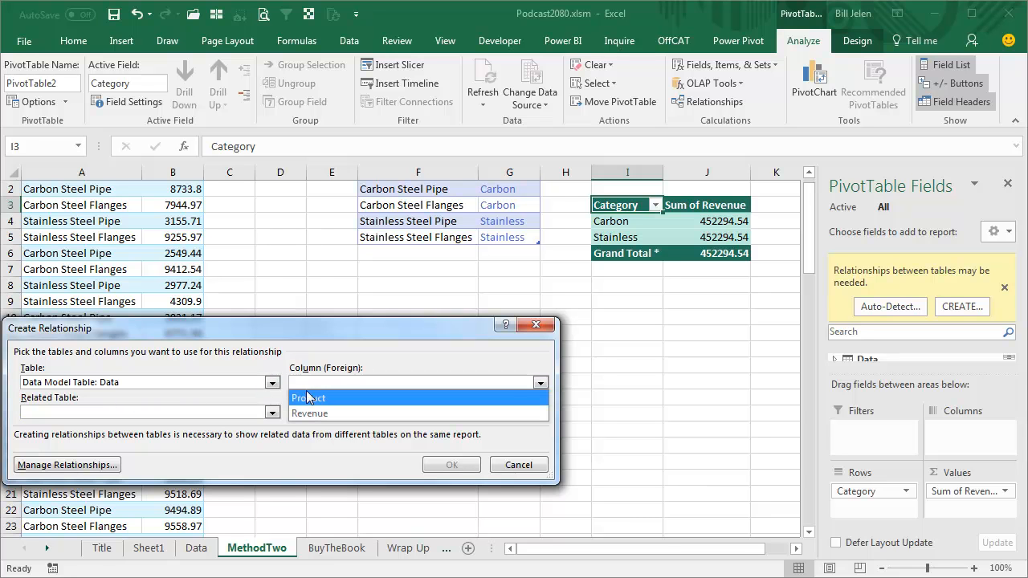
{"action": "left_click", "coordinate": [308, 398]}
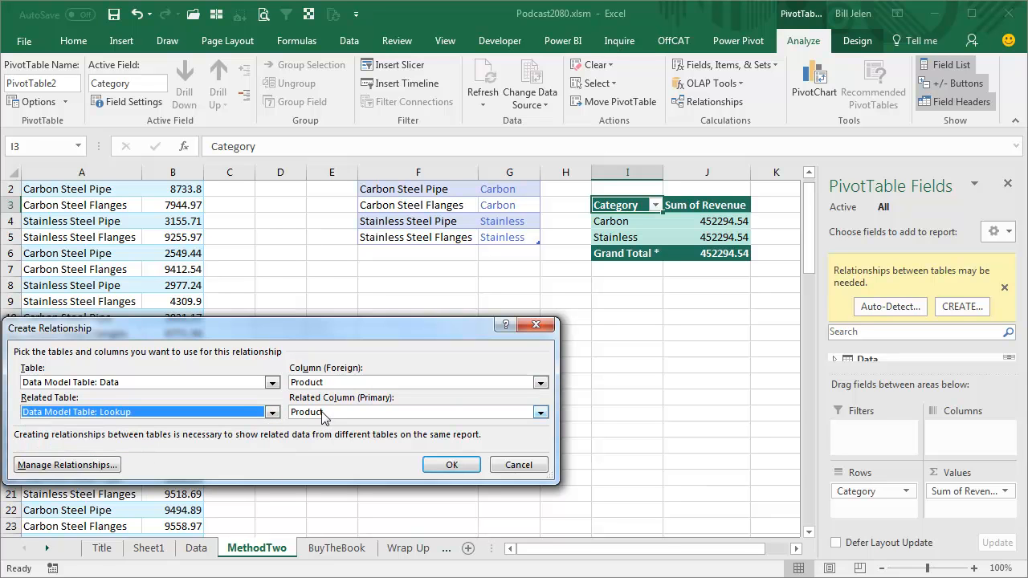
{"action": "left_click", "coordinate": [449, 466]}
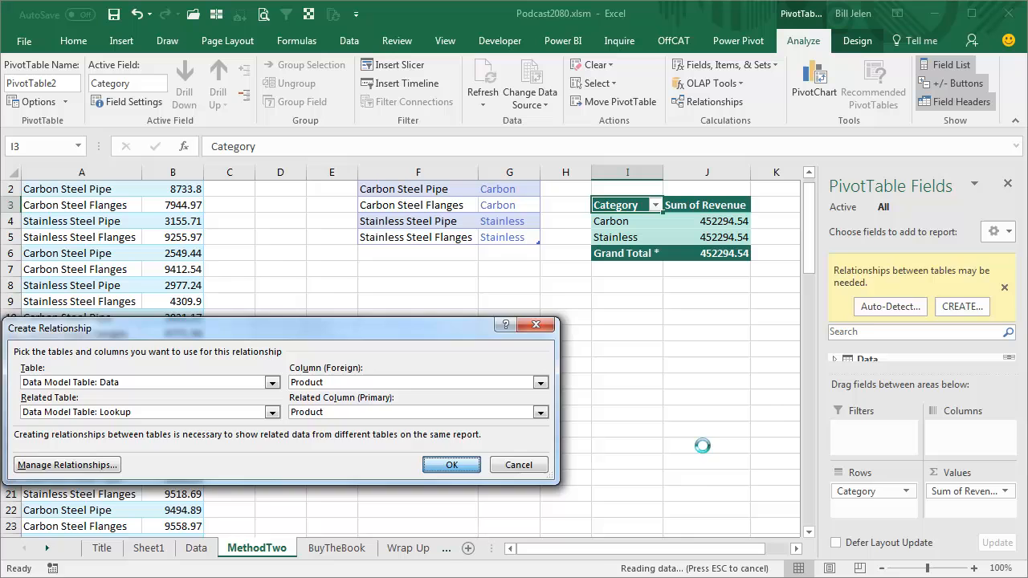
{"action": "left_click", "coordinate": [449, 464]}
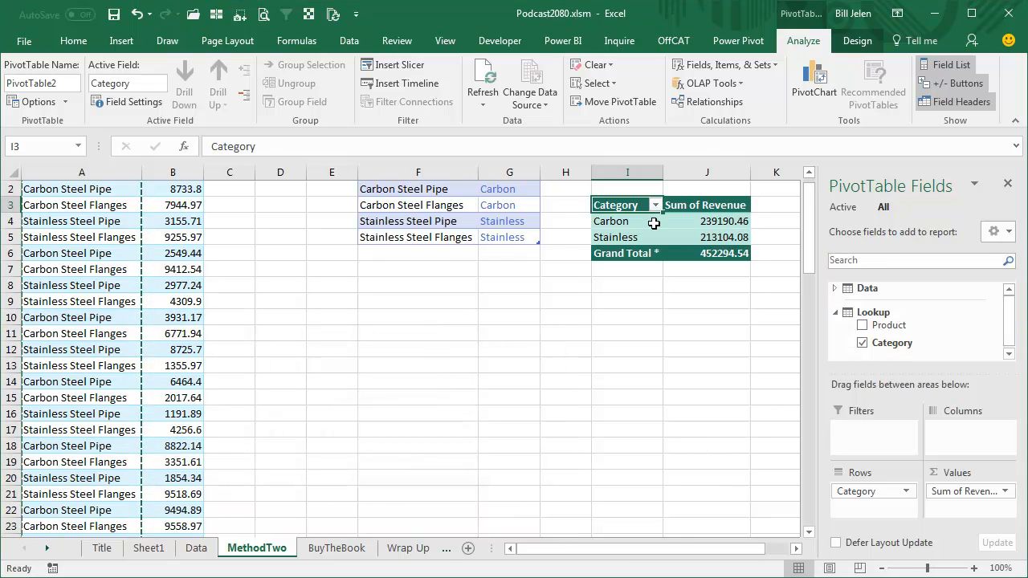
{"action": "mouse_move", "coordinate": [424, 215]}
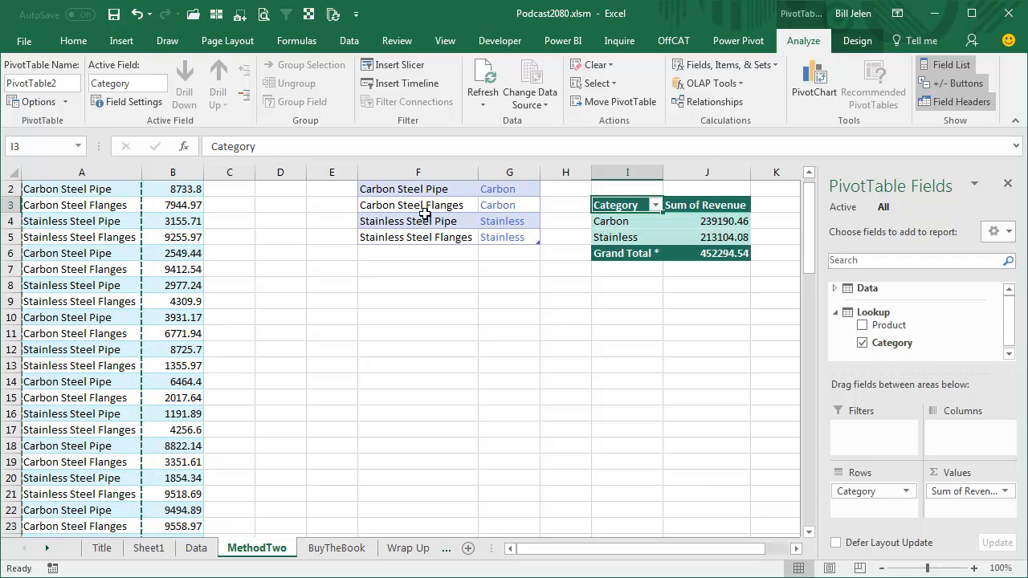
{"action": "mouse_move", "coordinate": [726, 254]}
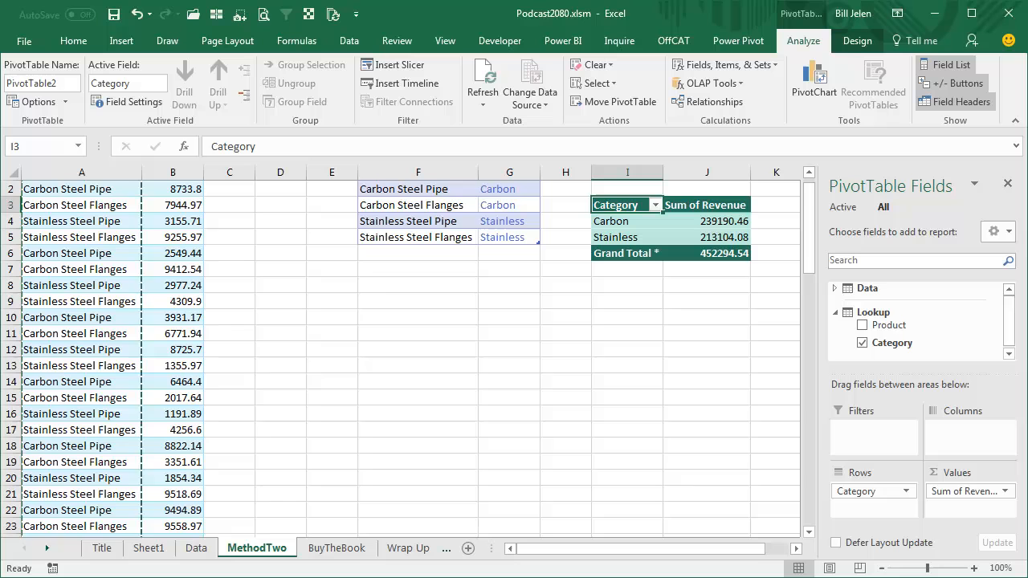
- Switch to the BuyTheBook sheet showing the Power Excel with MrExcel promotion
{"action": "left_click", "coordinate": [337, 548]}
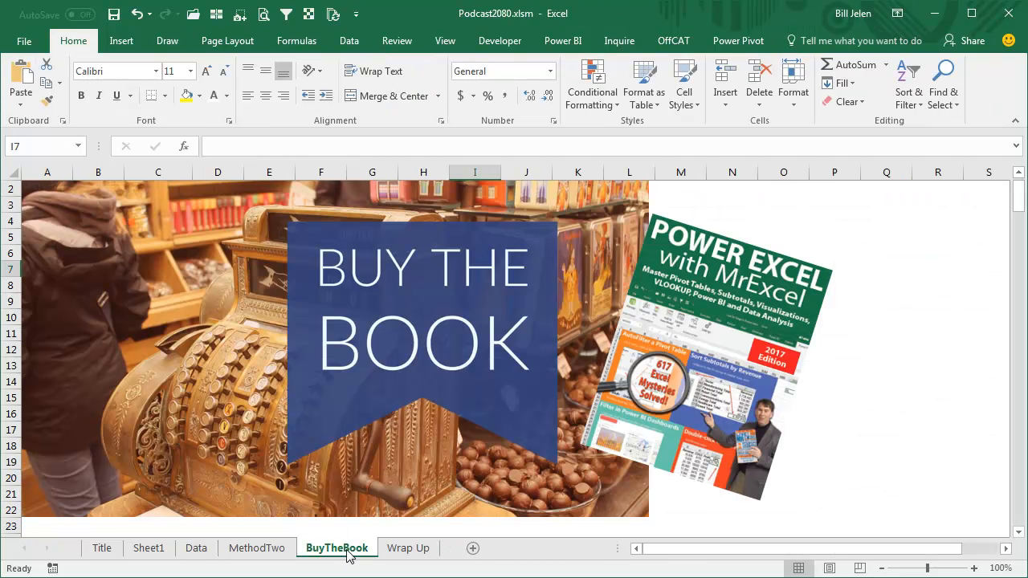
{"action": "mouse_move", "coordinate": [812, 481]}
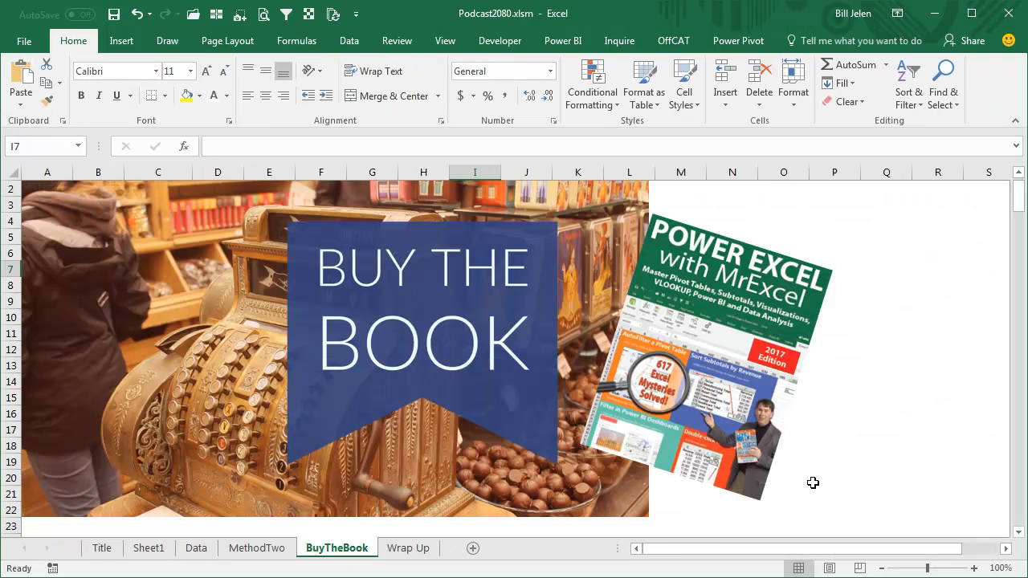
{"action": "mouse_move", "coordinate": [675, 378]}
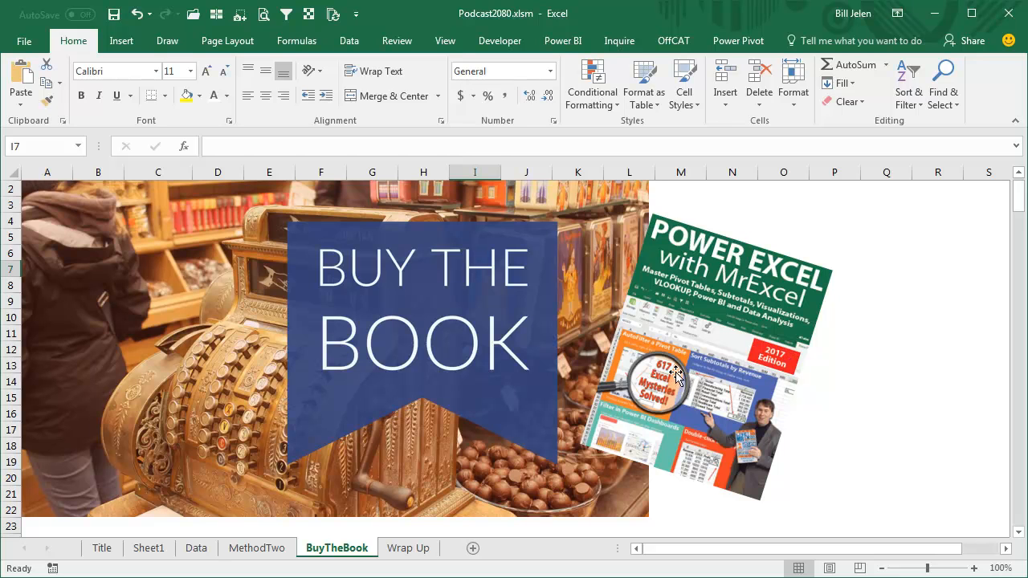
{"action": "mouse_move", "coordinate": [859, 463]}
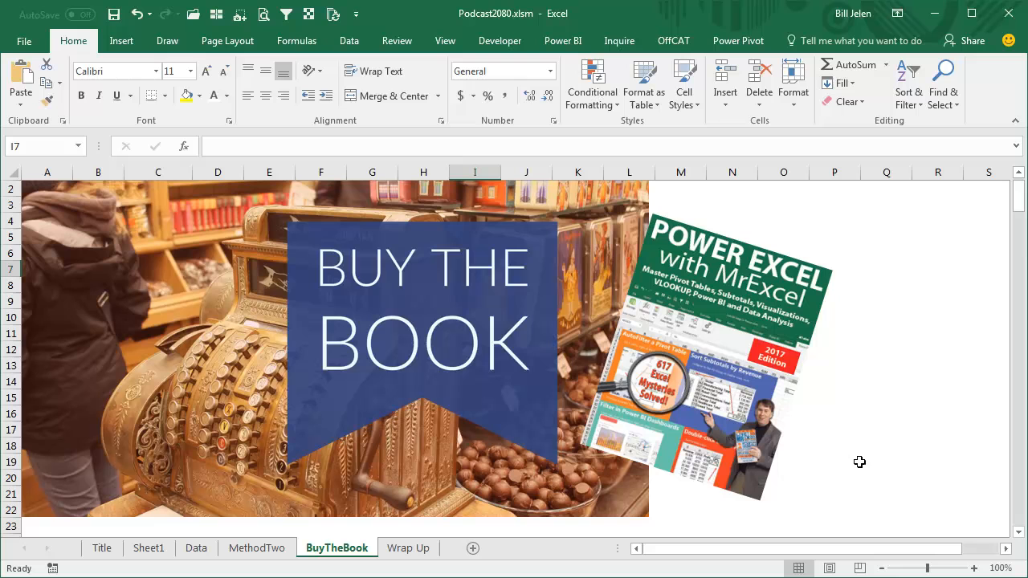